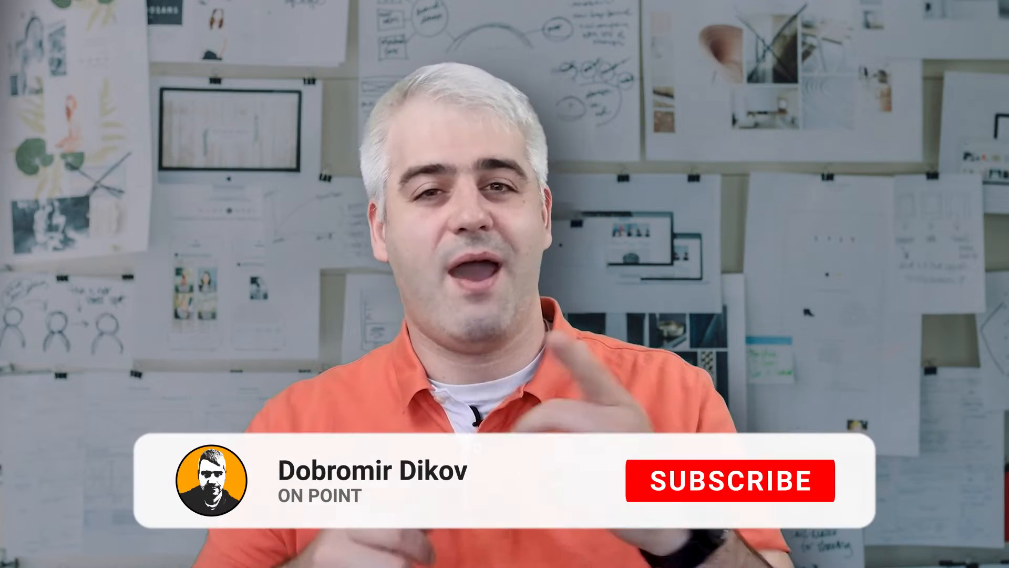
# - Write the Sales, COGS, SG&A, Income Statement and PPE/Intangibles/Debt boxes on the whiteboard map
pyautogui.click(730, 482)
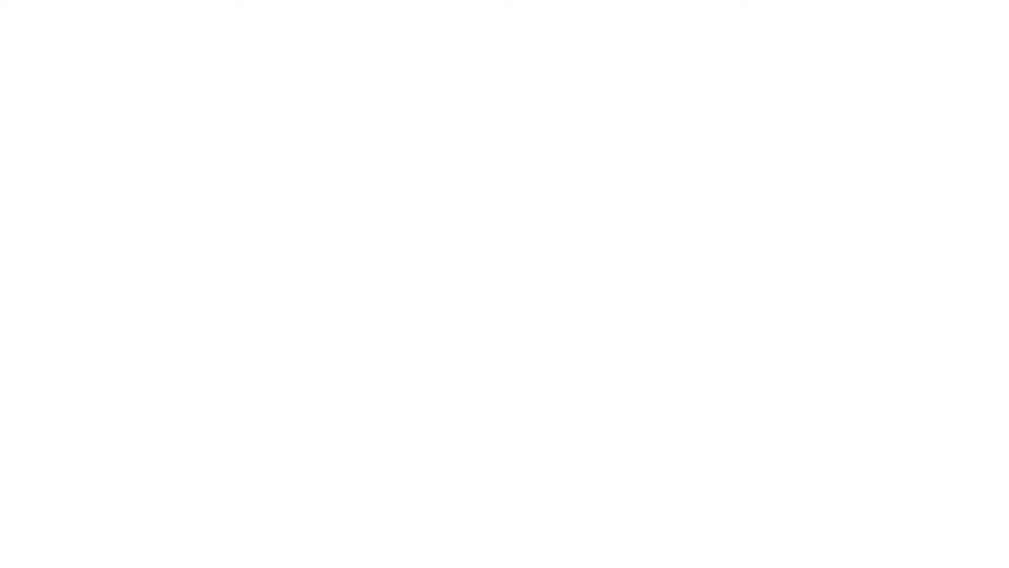
pyautogui.write('Sales C')
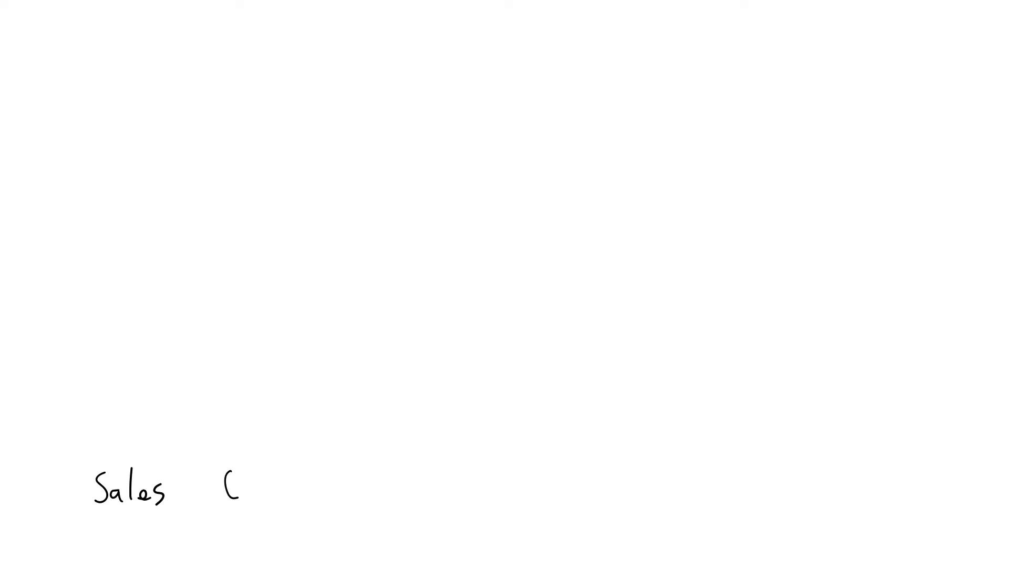
pyautogui.write('COGS SG&A Spare Parts')
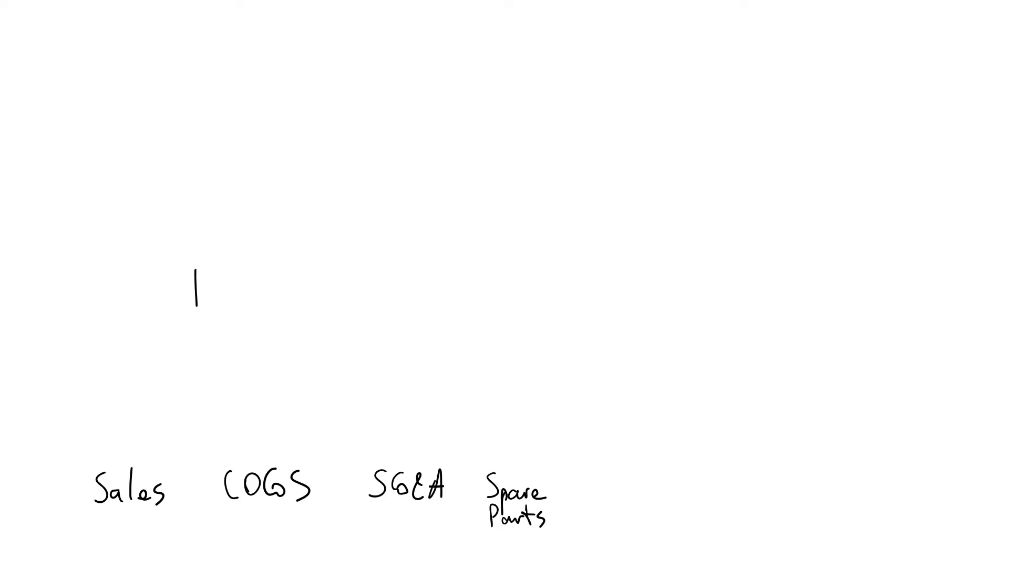
pyautogui.write('Income Statement')
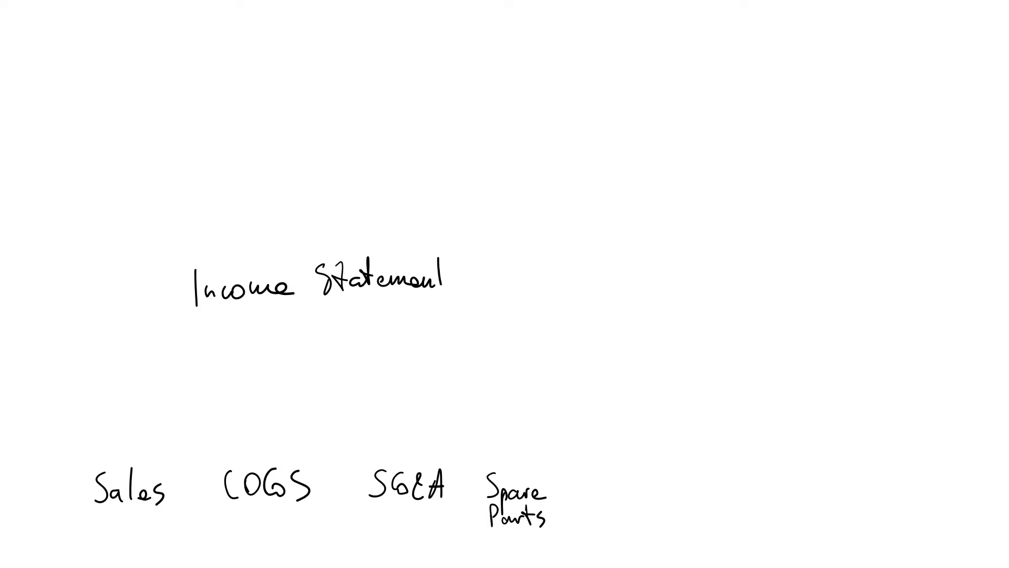
pyautogui.write('PPE Intangibles Debt WC WC Loan I/C AR AP')
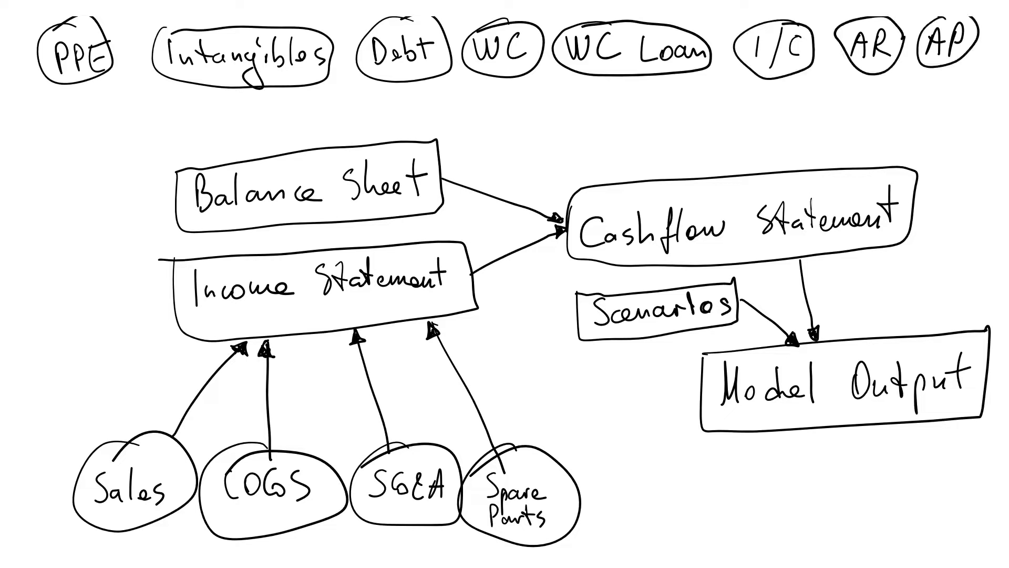
# - Draw arrows from the supporting schedule bubbles to the statements and label the AP bubble
pyautogui.moveTo(946, 58); pyautogui.dragTo(437, 180)
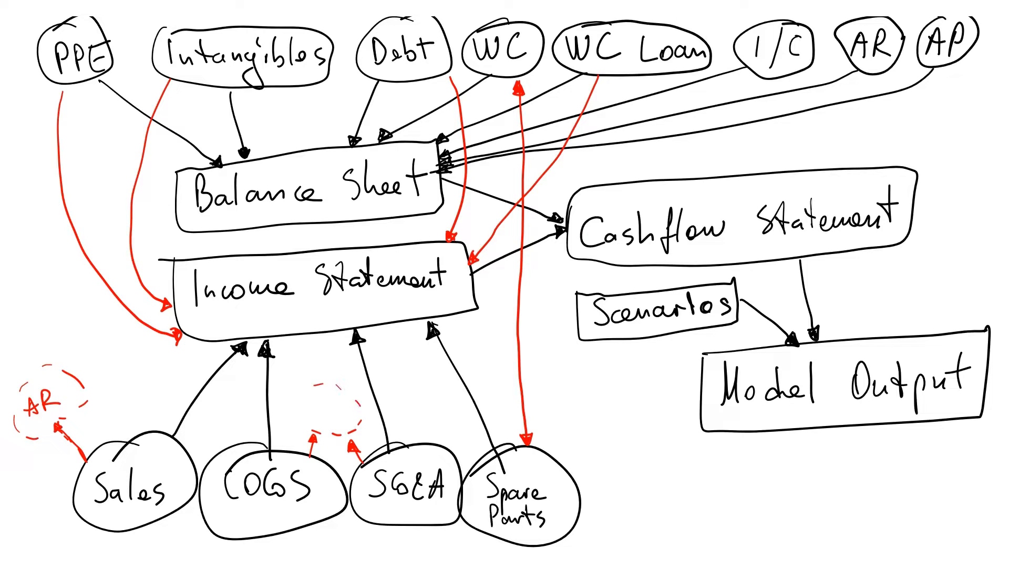
pyautogui.write('AP')
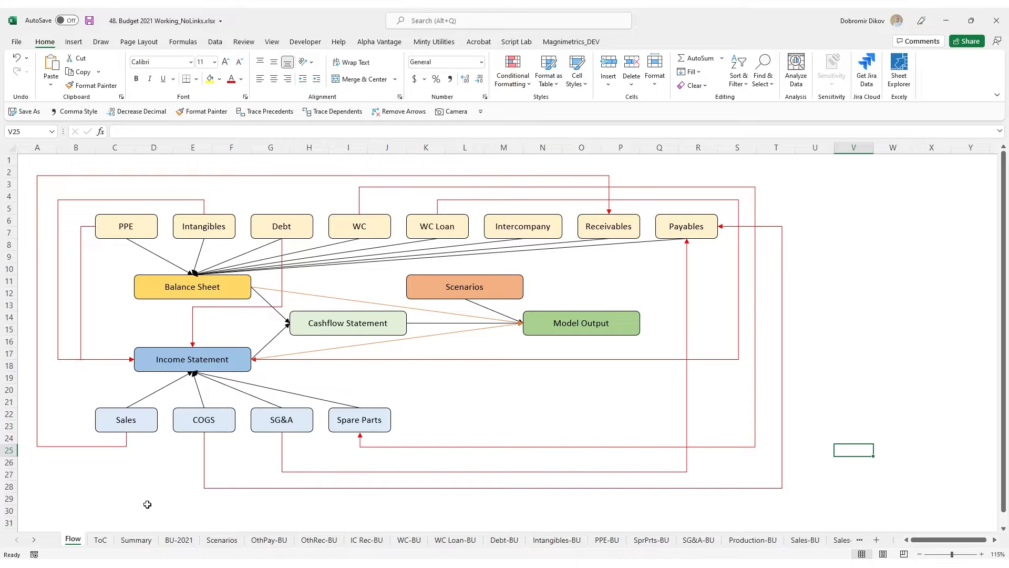
pyautogui.moveTo(99, 316)
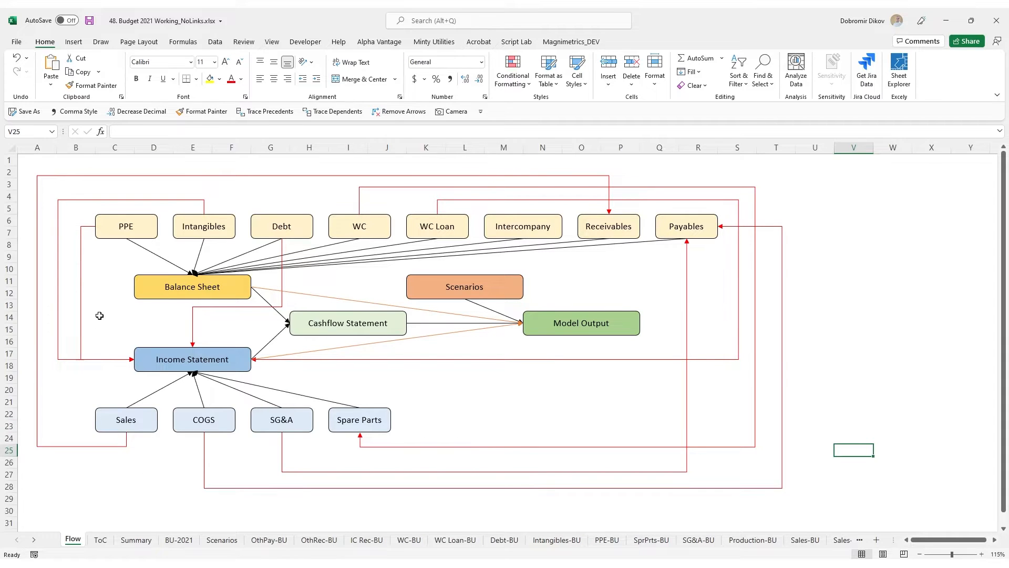
pyautogui.moveTo(183, 359)
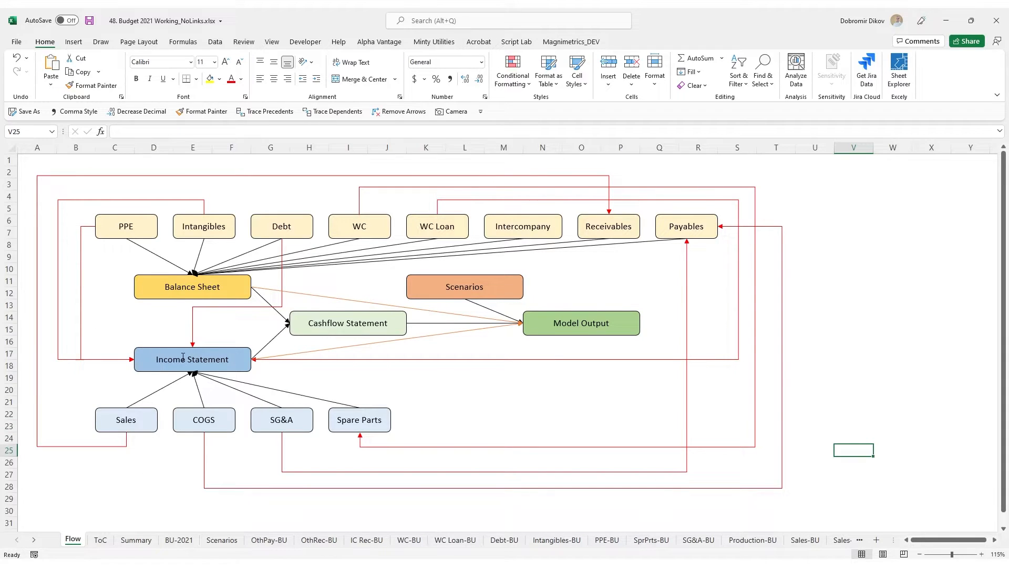
pyautogui.moveTo(174, 452)
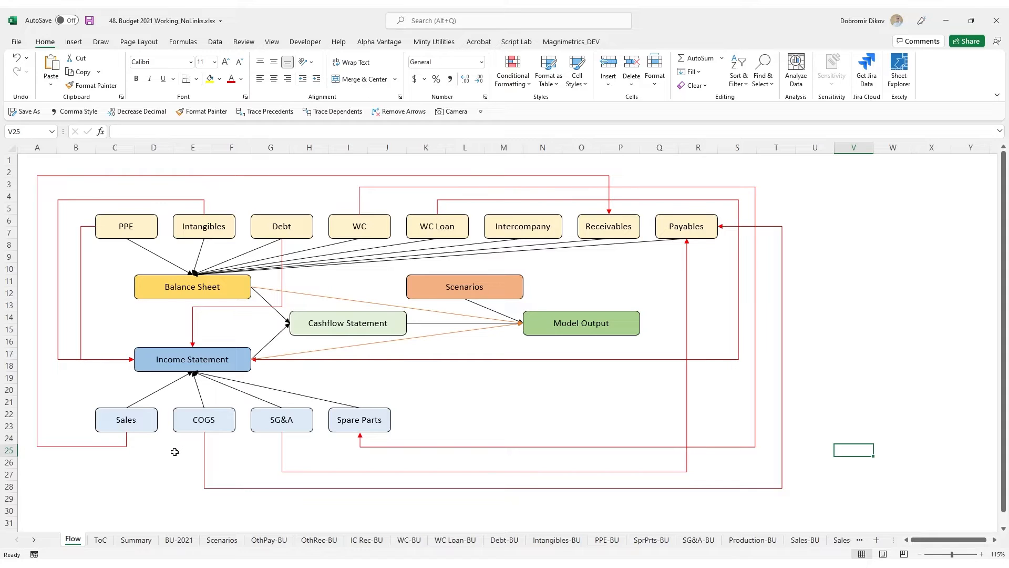
# - Point out shapes in the Flow sheet diagram connecting schedules to statements and Model Output
pyautogui.click(854, 270)
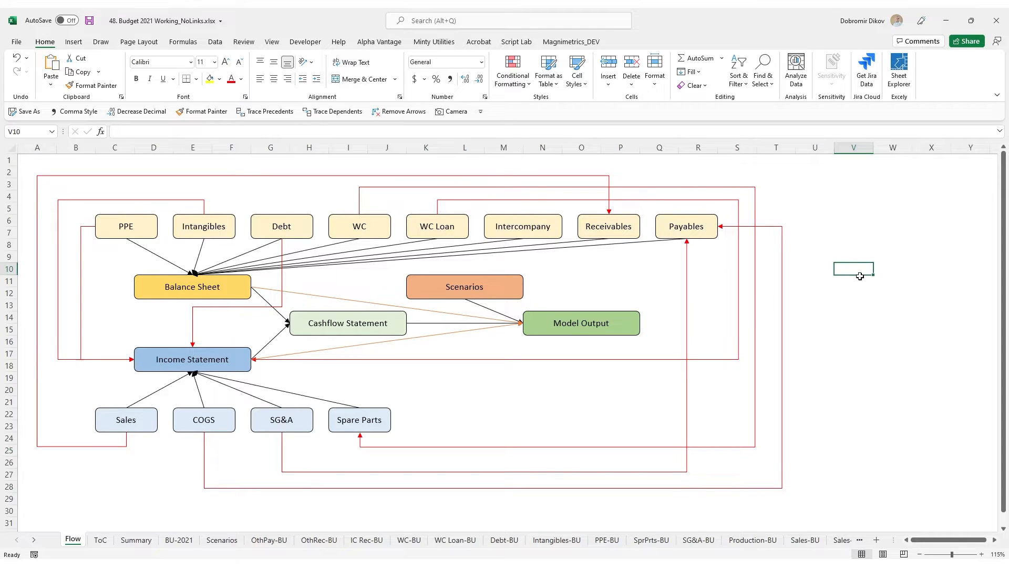
pyautogui.moveTo(845, 312)
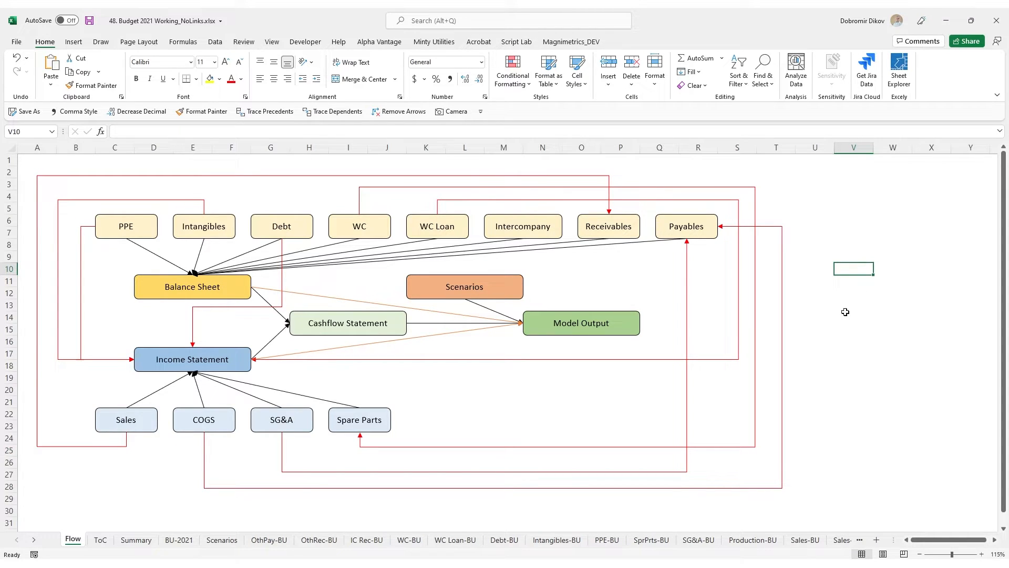
pyautogui.click(853, 329)
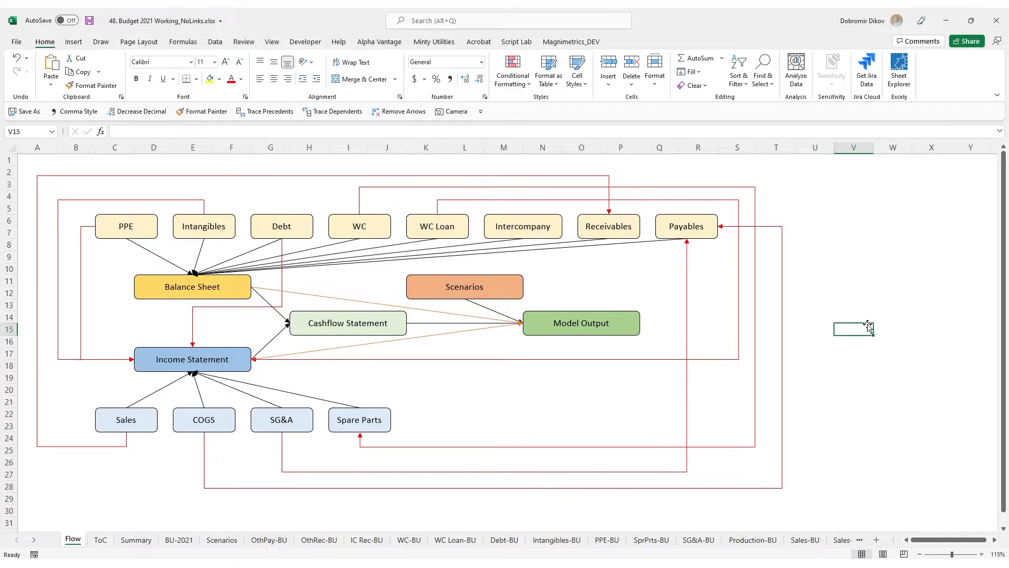
pyautogui.moveTo(757, 238)
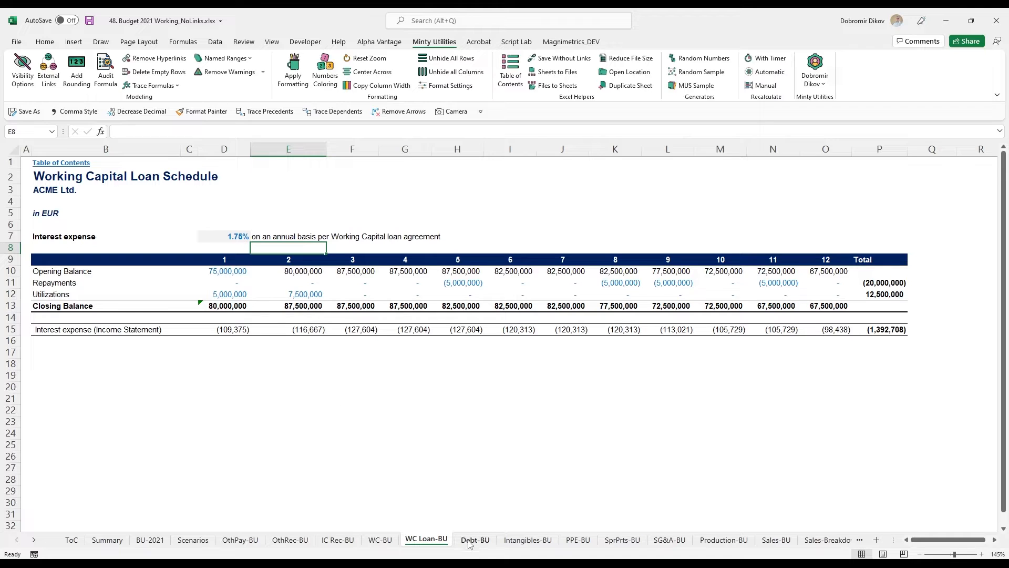
pyautogui.moveTo(172, 247)
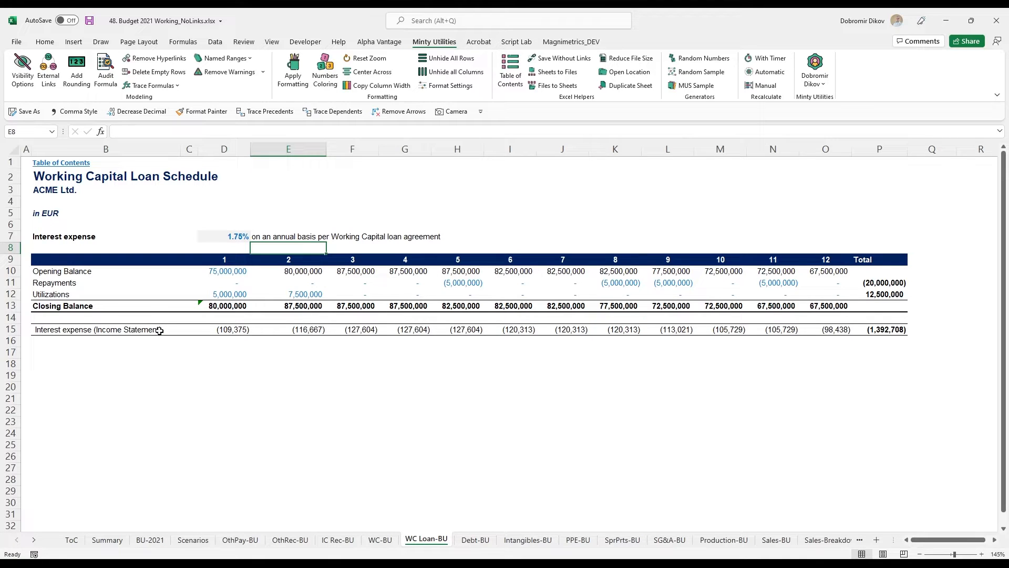
pyautogui.moveTo(203, 318)
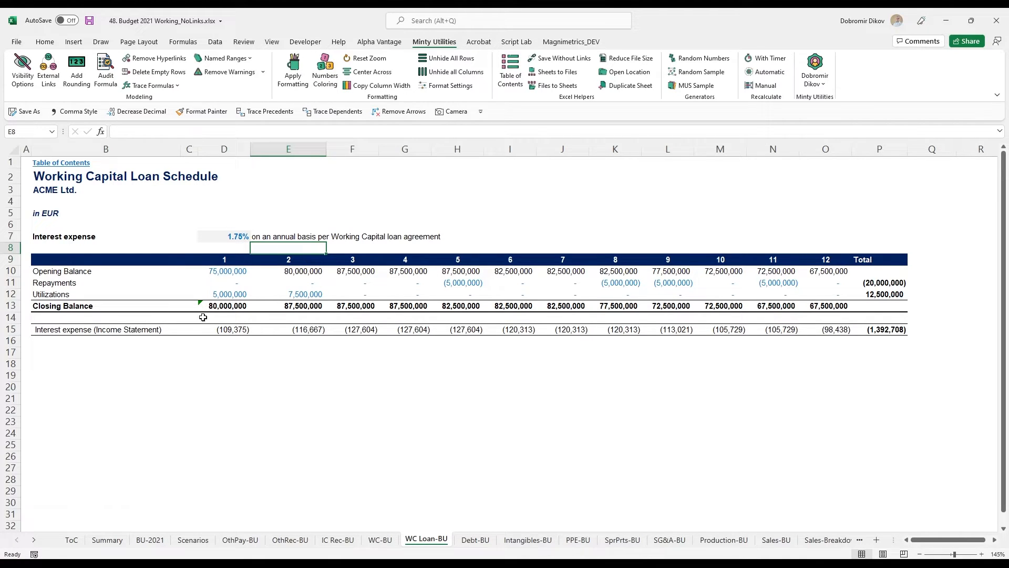
# - Select the 1.75% interest rate input on the Working Capital Loan Schedule
pyautogui.click(224, 237)
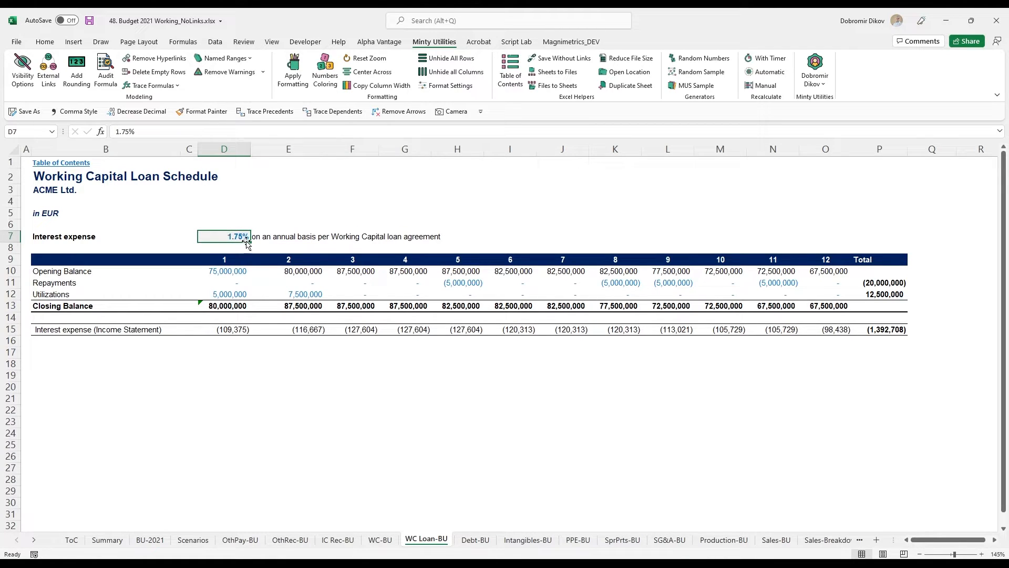
pyautogui.moveTo(277, 239)
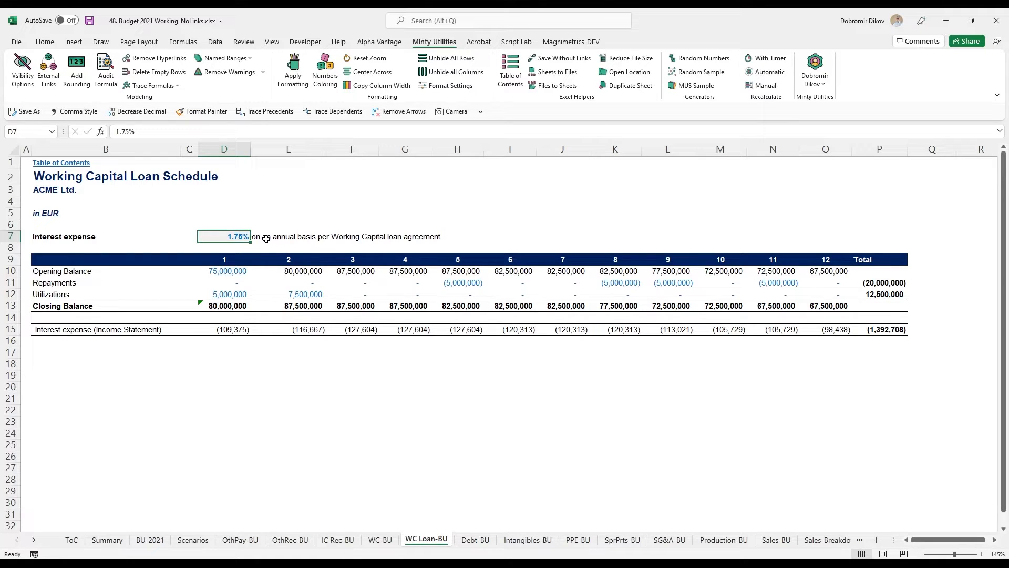
pyautogui.moveTo(277, 240)
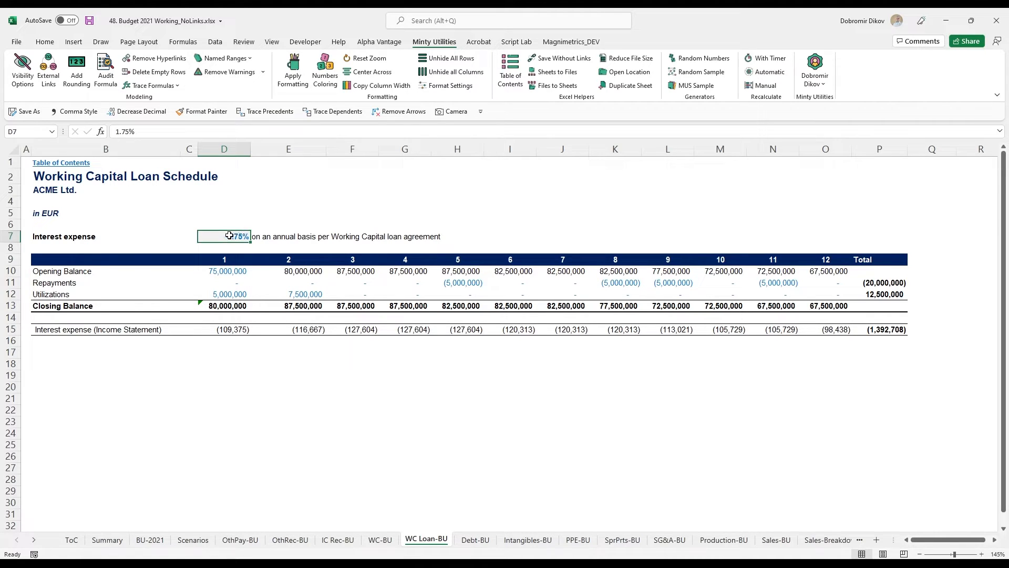
pyautogui.moveTo(359, 244)
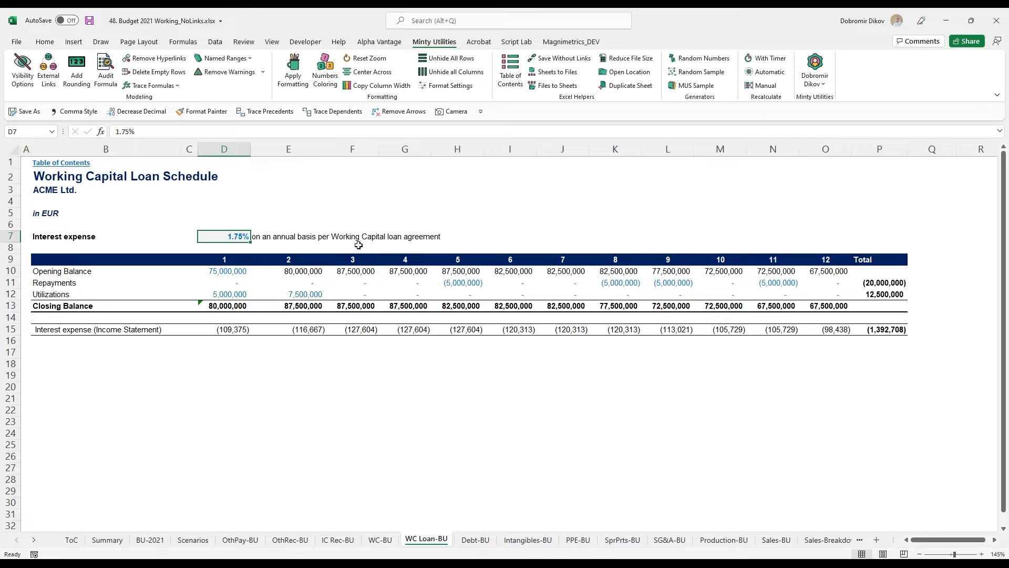
pyautogui.moveTo(451, 500)
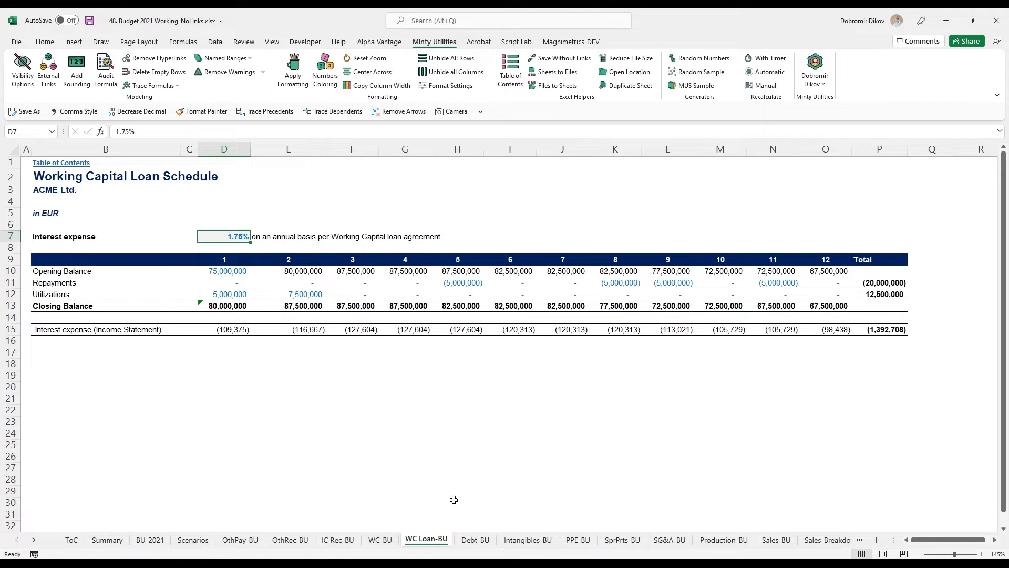
# - Review the Intangibles-BU schedule, then move to the PPE-BU schedule with 1.20% monthly depreciation
pyautogui.click(528, 540)
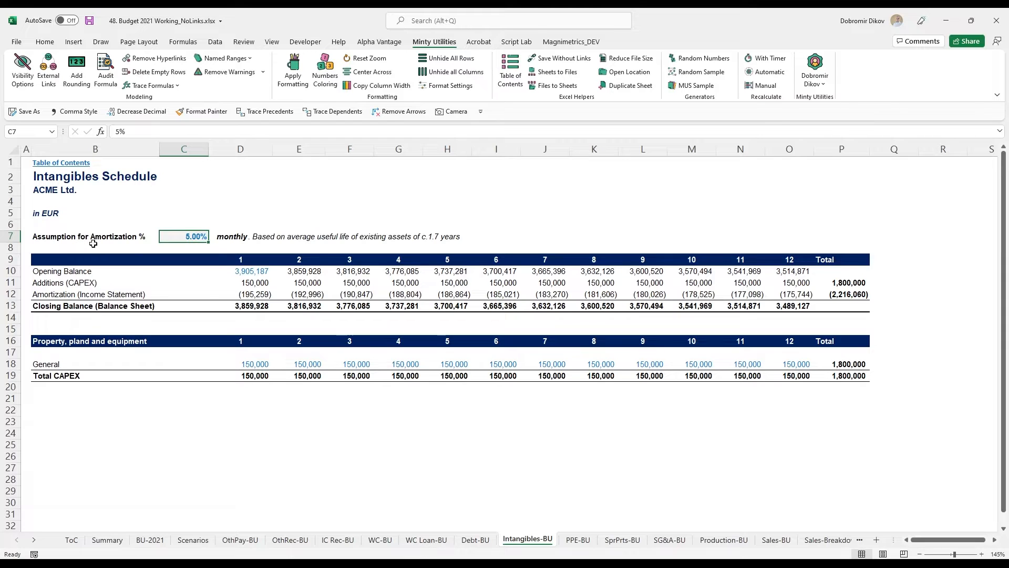
pyautogui.moveTo(234, 238)
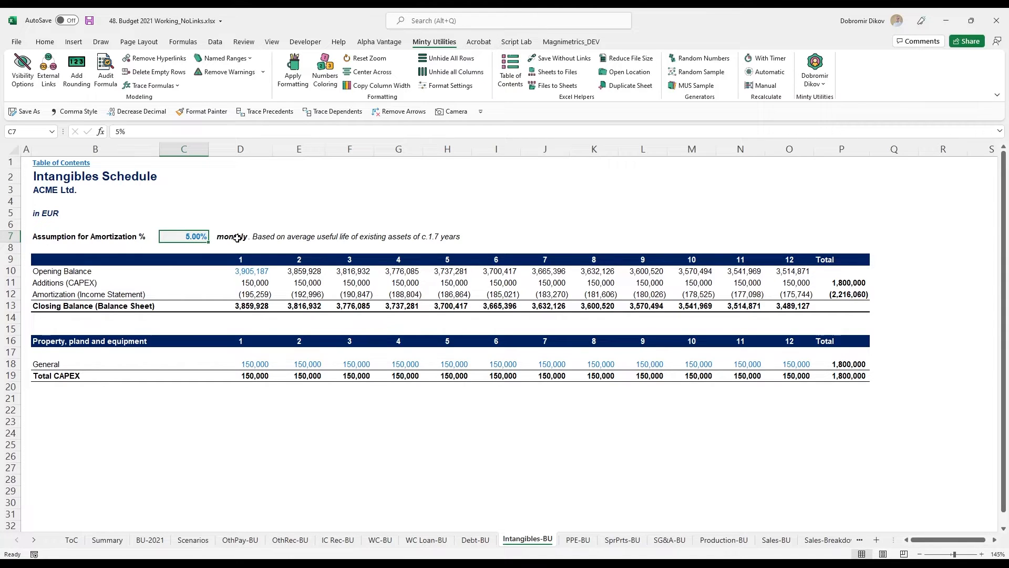
pyautogui.moveTo(357, 244)
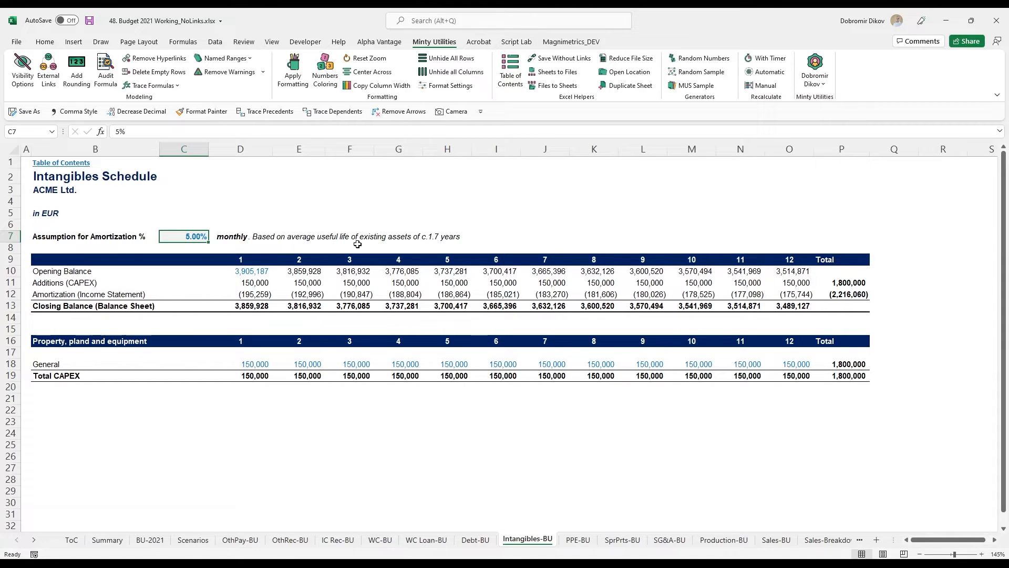
pyautogui.moveTo(431, 245)
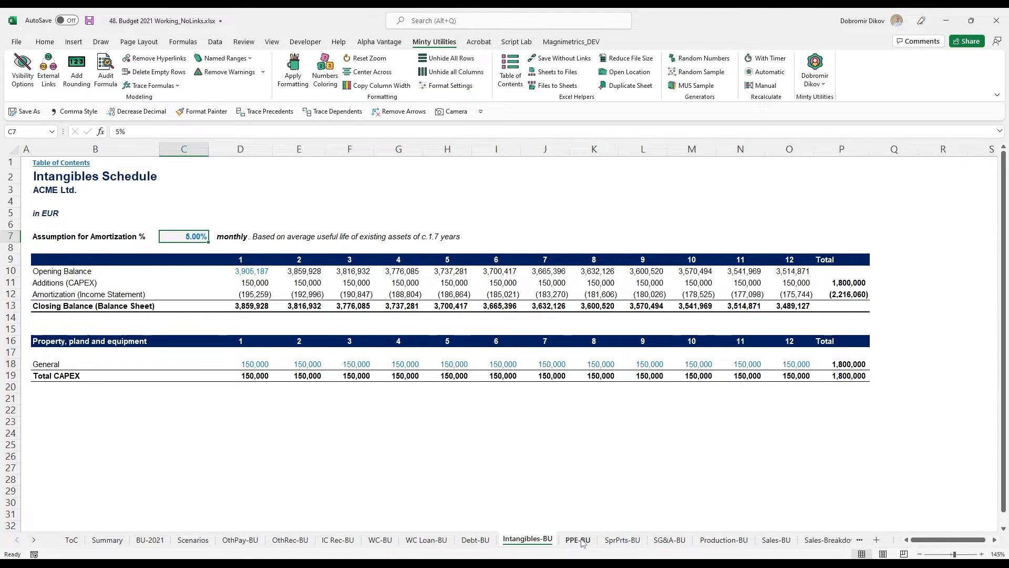
pyautogui.click(578, 540)
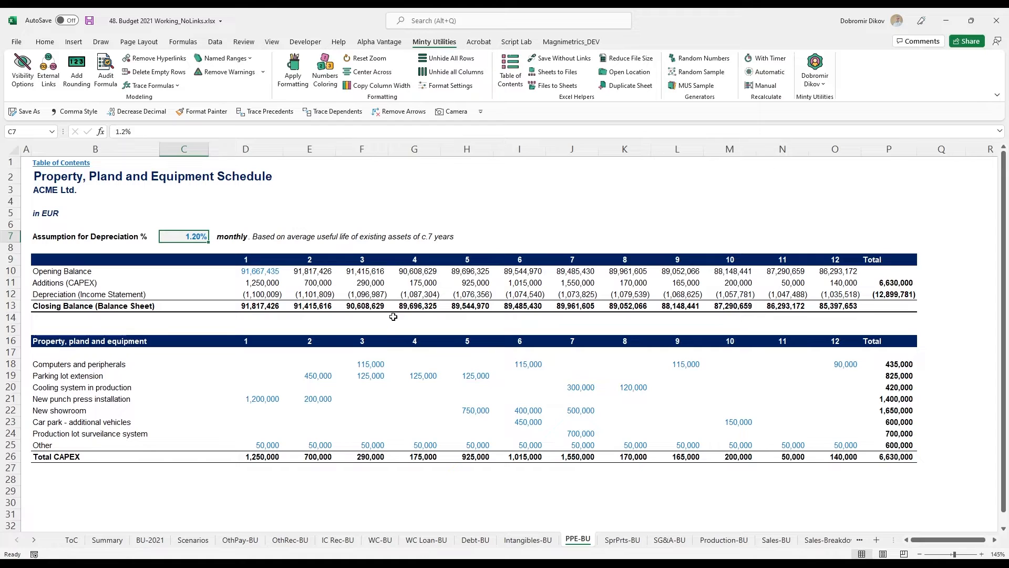
pyautogui.moveTo(260, 241)
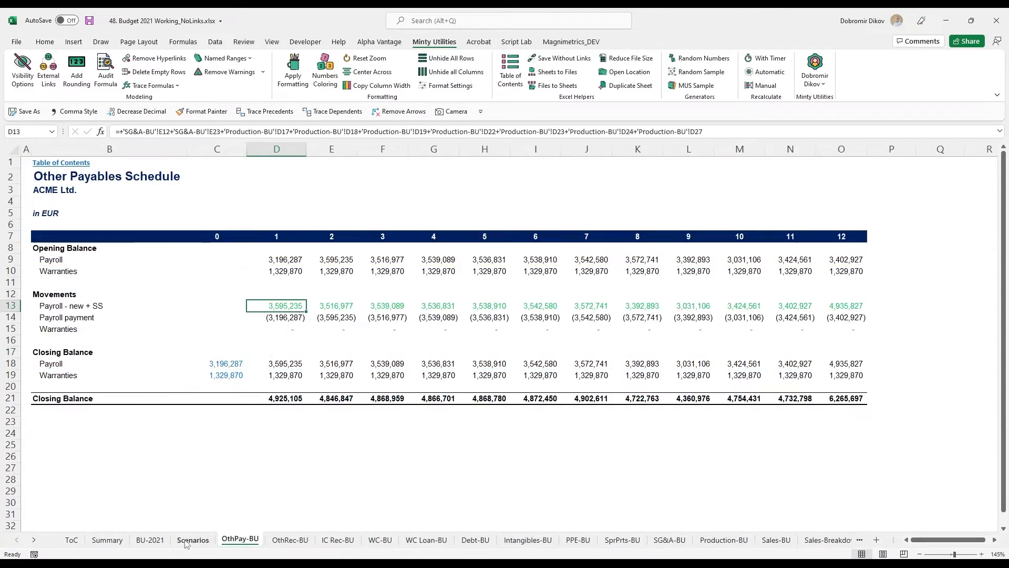
# - Step across the Scenarios and payroll sheets to reach the Other Receivables Schedule
pyautogui.click(194, 539)
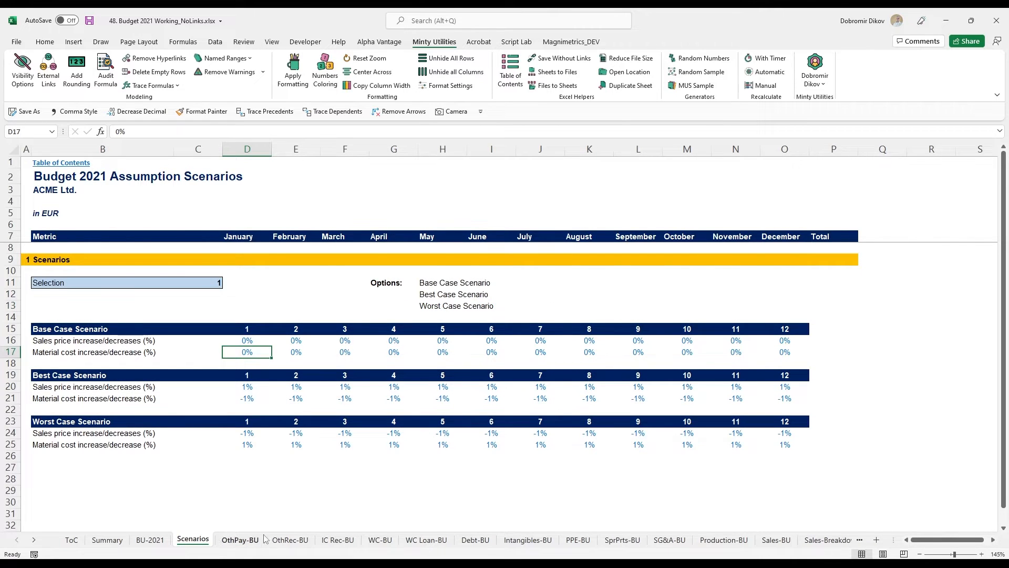
pyautogui.click(240, 539)
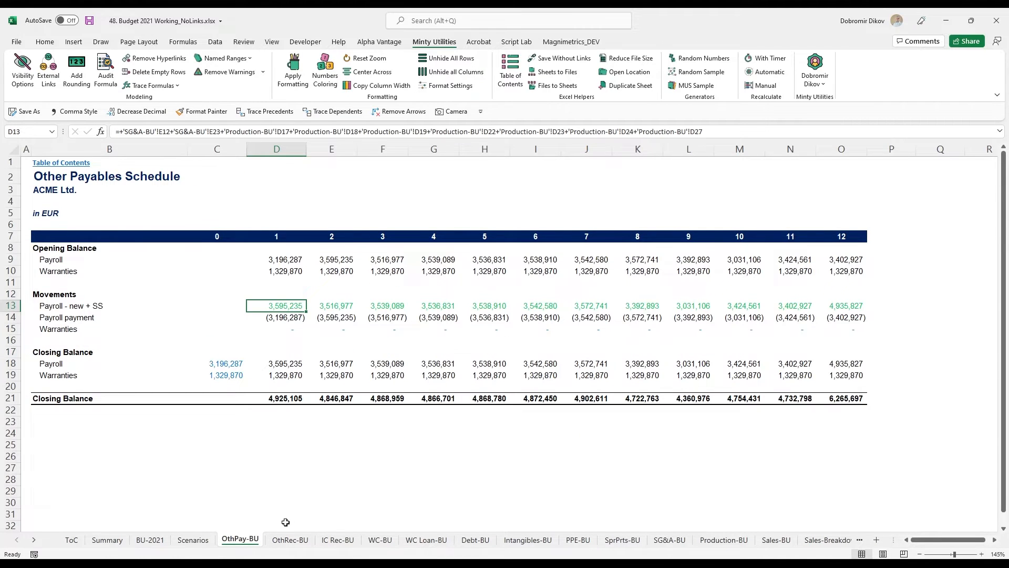
pyautogui.click(288, 540)
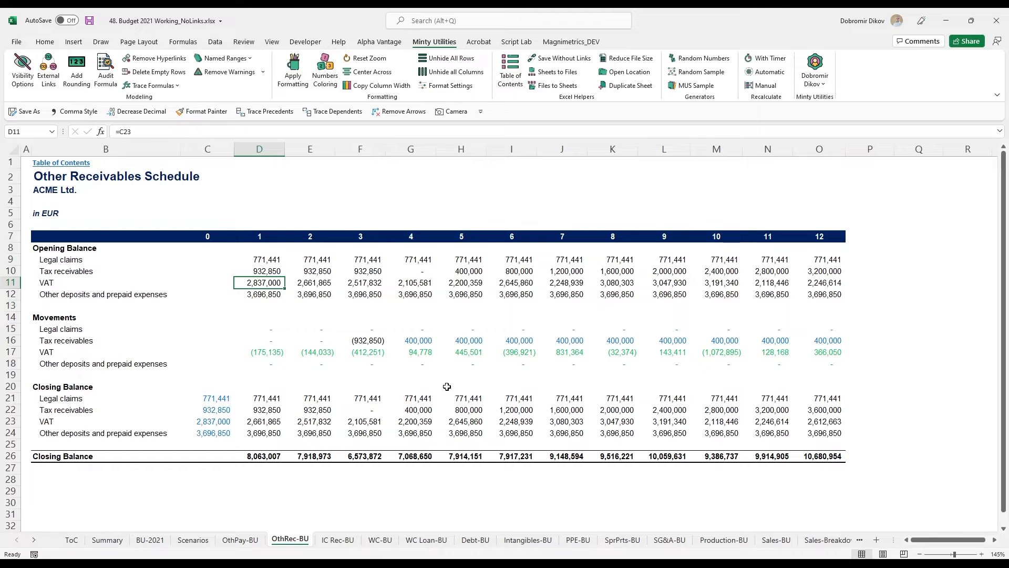
pyautogui.moveTo(432, 416)
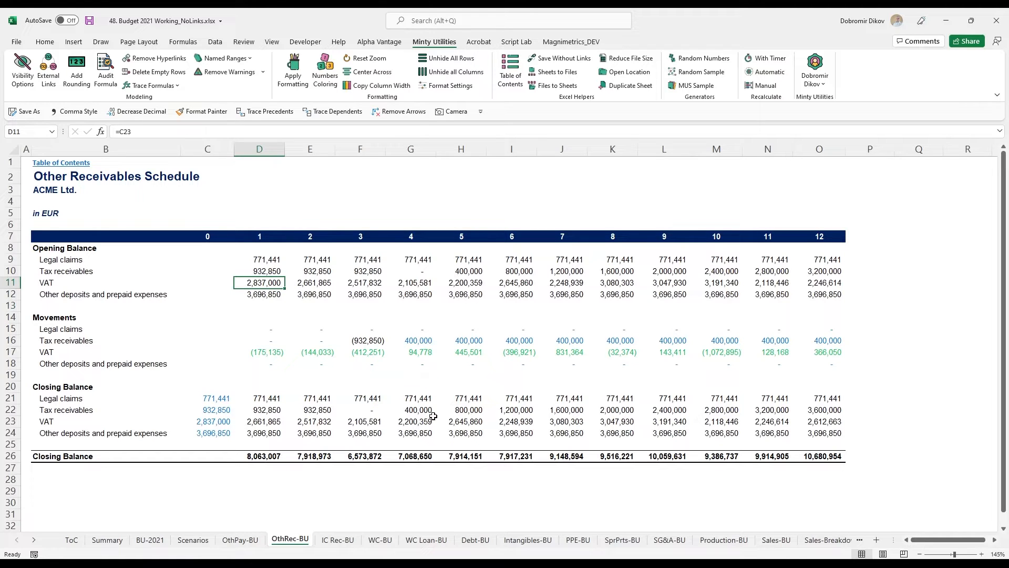
pyautogui.moveTo(426, 417)
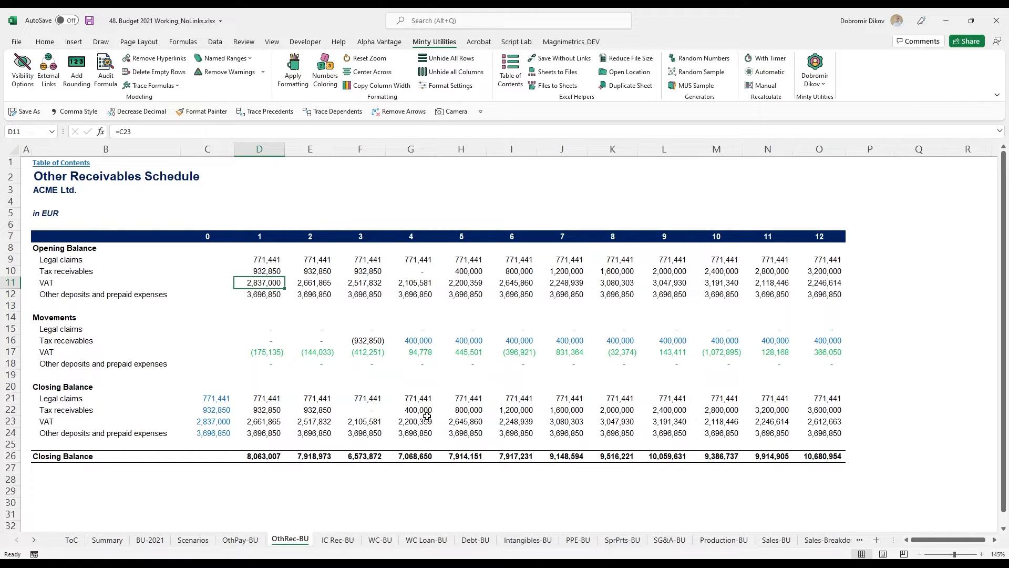
pyautogui.moveTo(315, 398)
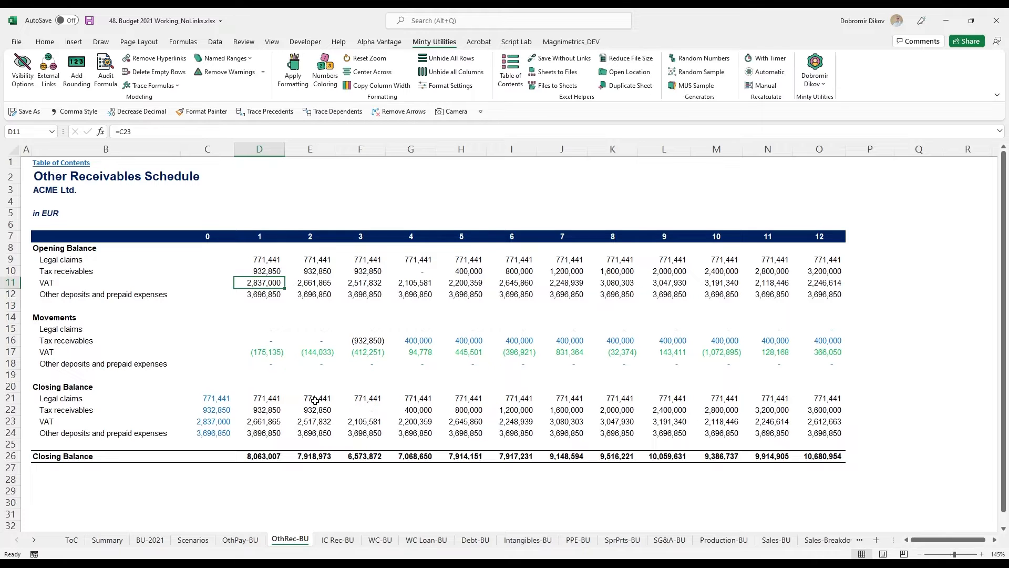
# - Inspect the formulas in G16, I12, H22 and H17 for tax receivables, deposits and VAT movement
pyautogui.click(411, 341)
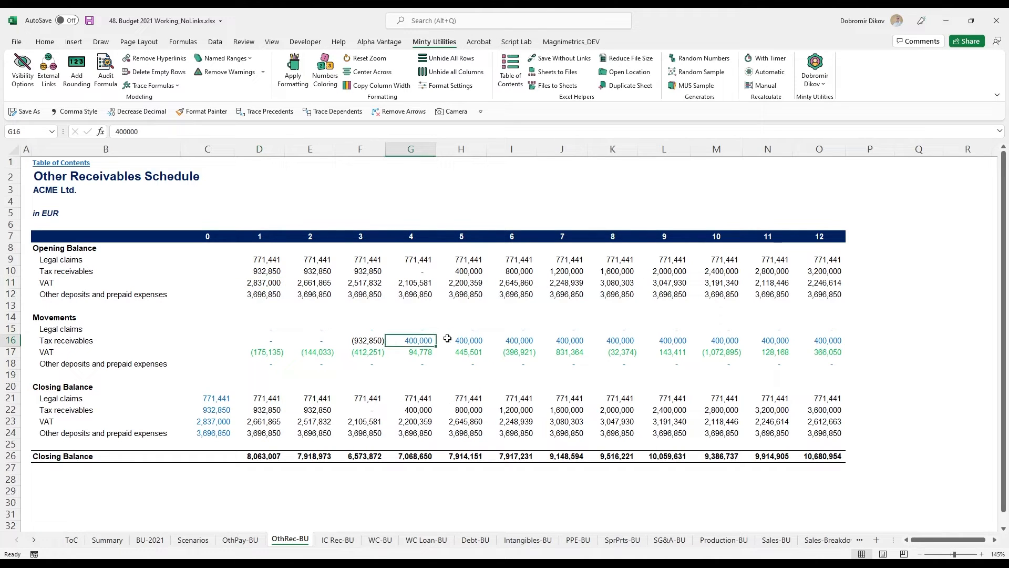
pyautogui.click(461, 341)
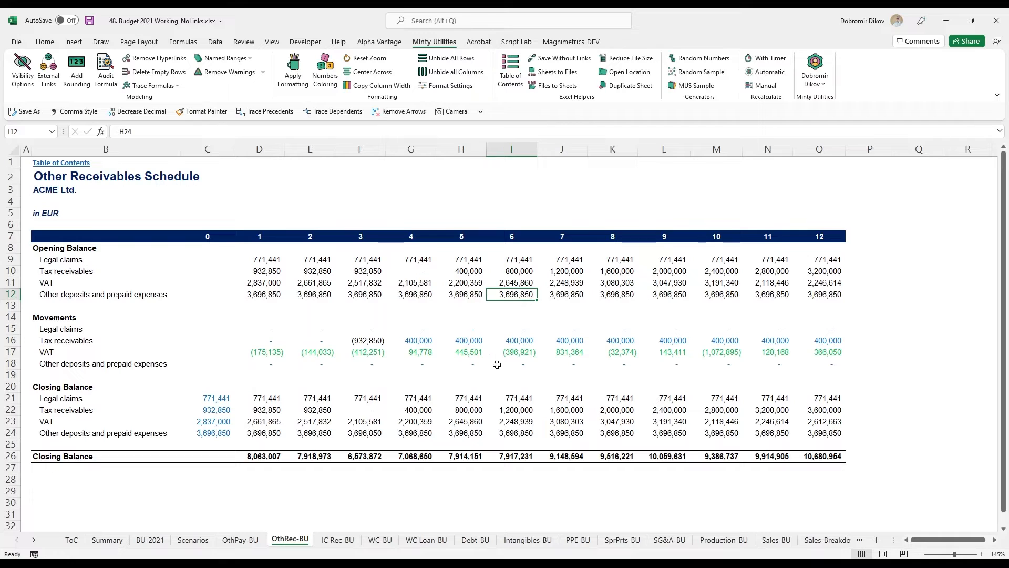
pyautogui.click(461, 409)
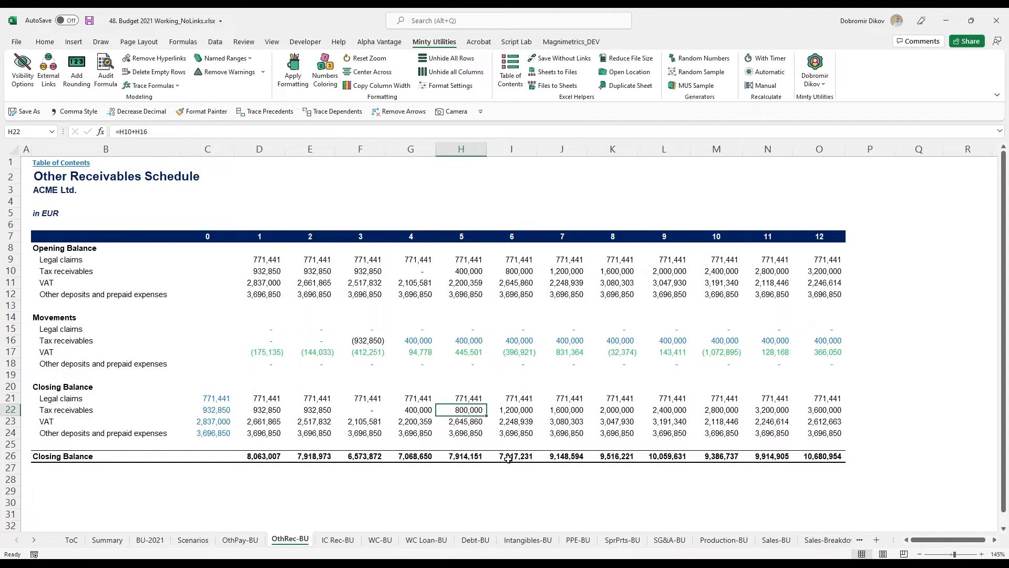
pyautogui.moveTo(393, 482)
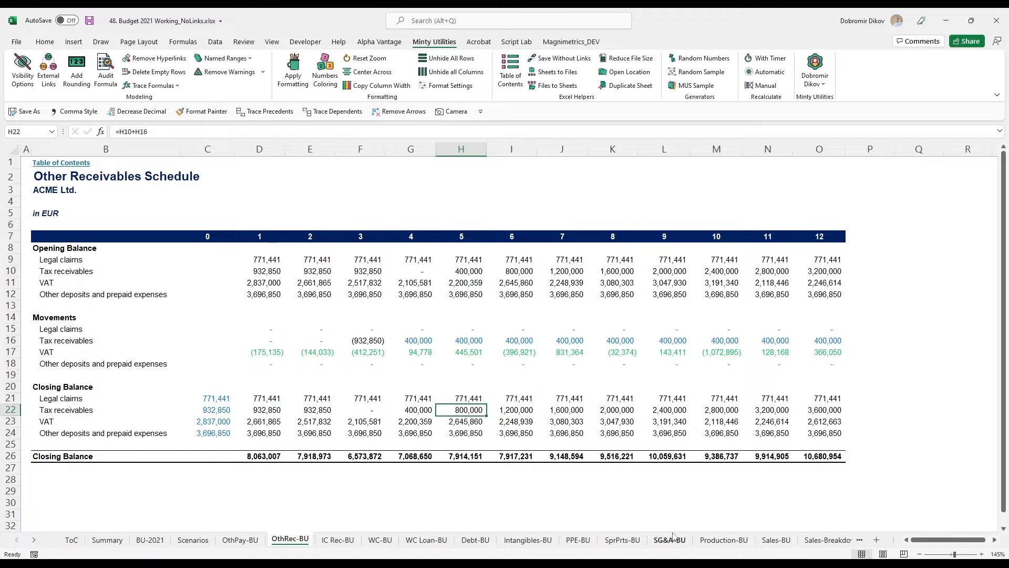
pyautogui.click(461, 352)
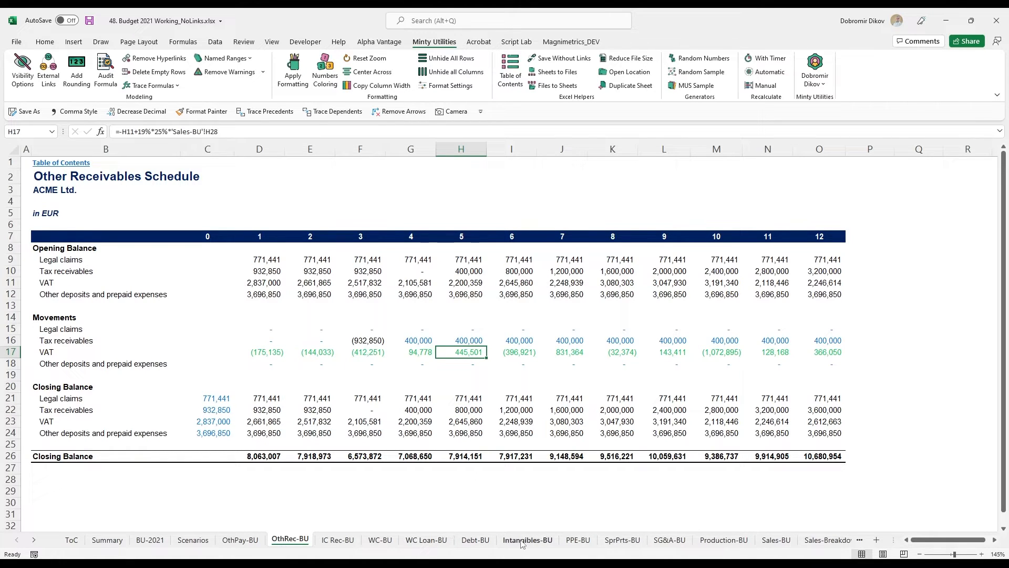
# - Show the Working Capital Forecast sheet with annualized sales, COGS and parts inventory
pyautogui.click(379, 554)
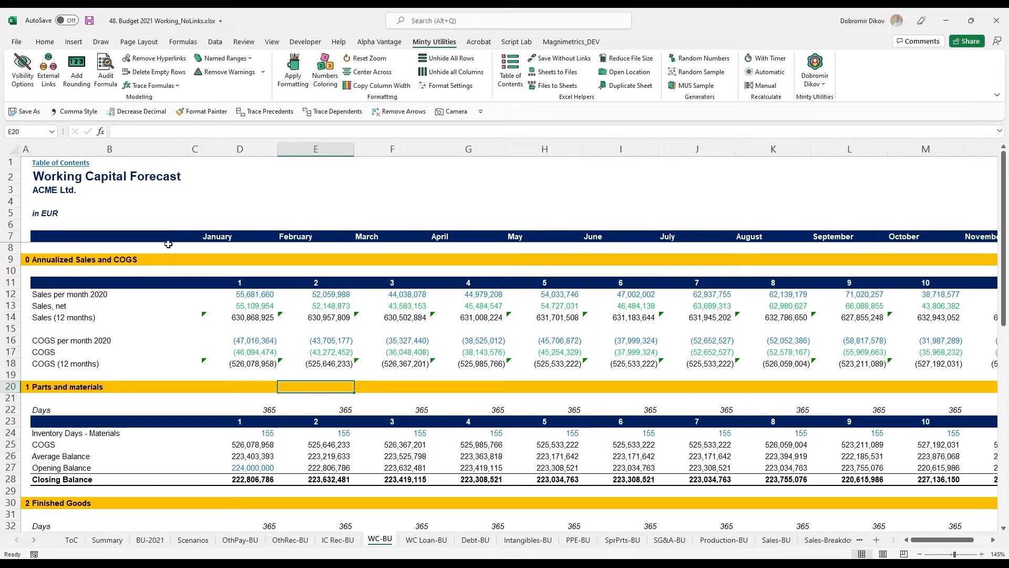
pyautogui.moveTo(375, 399)
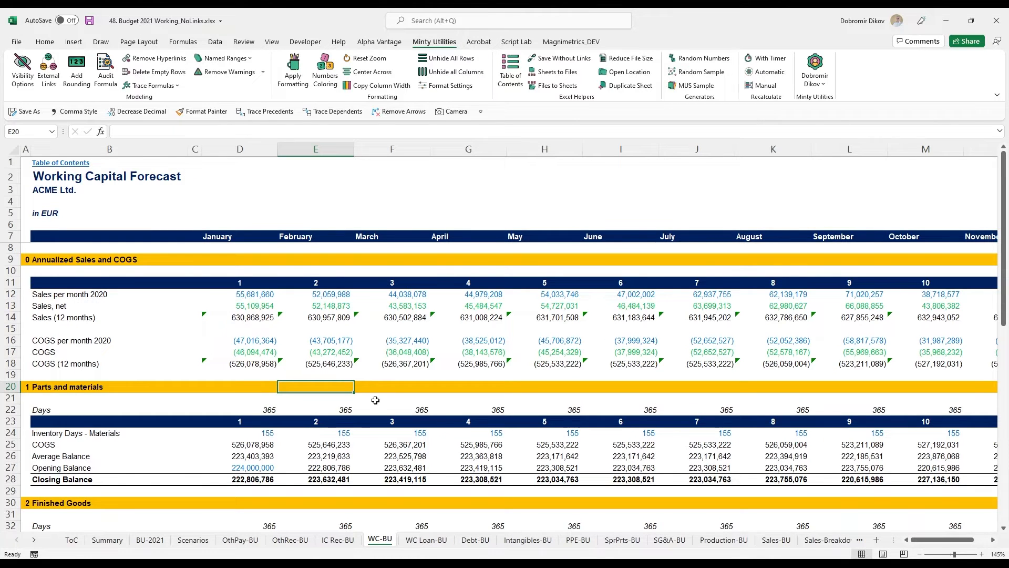
pyautogui.moveTo(675, 347)
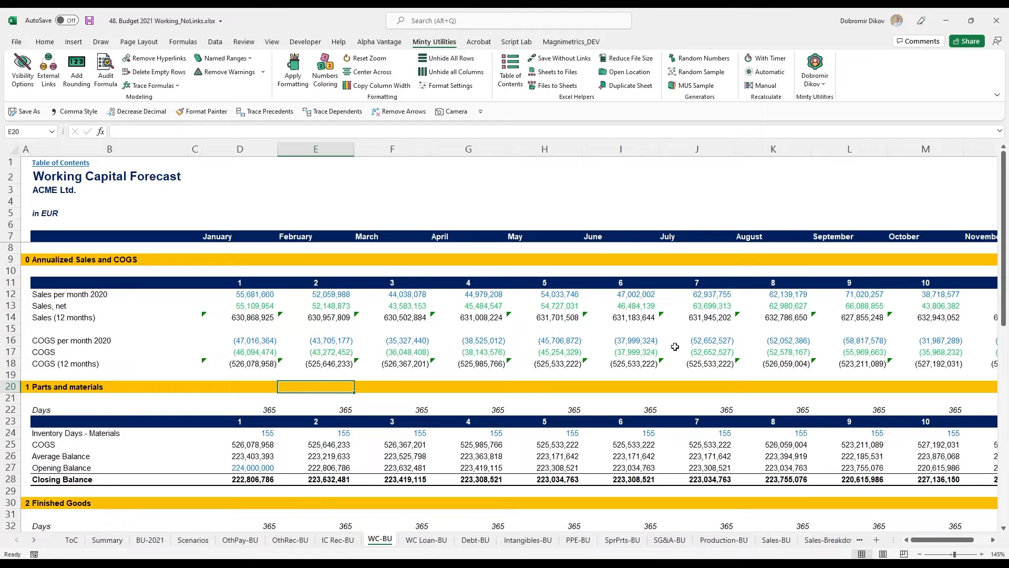
pyautogui.moveTo(330, 350)
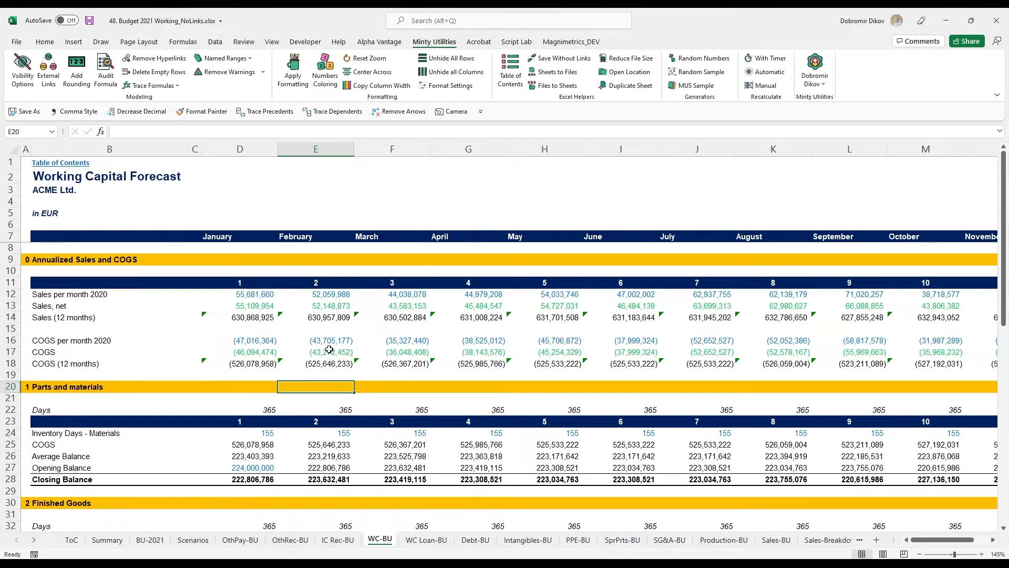
pyautogui.moveTo(338, 307)
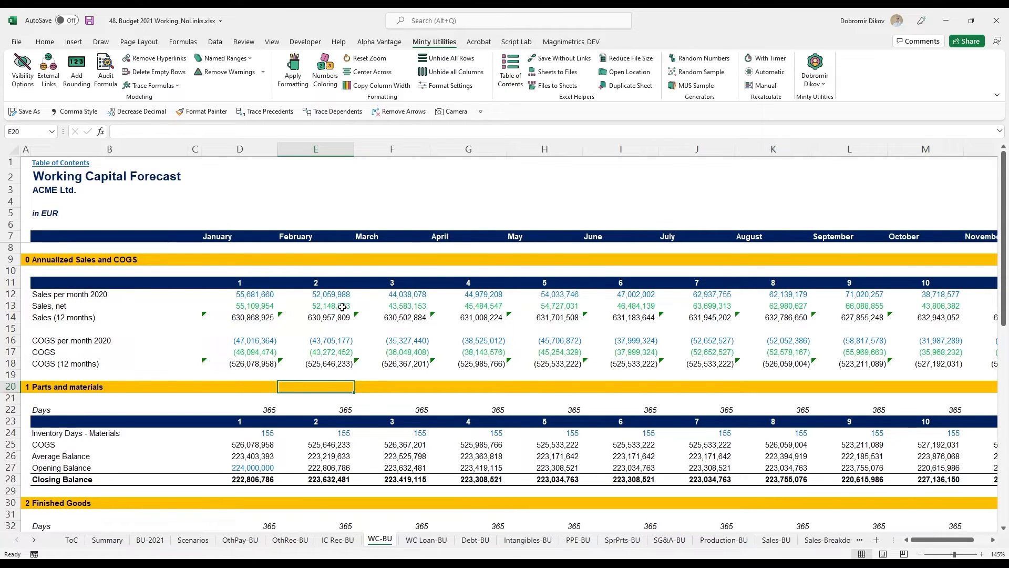
pyautogui.moveTo(509, 456)
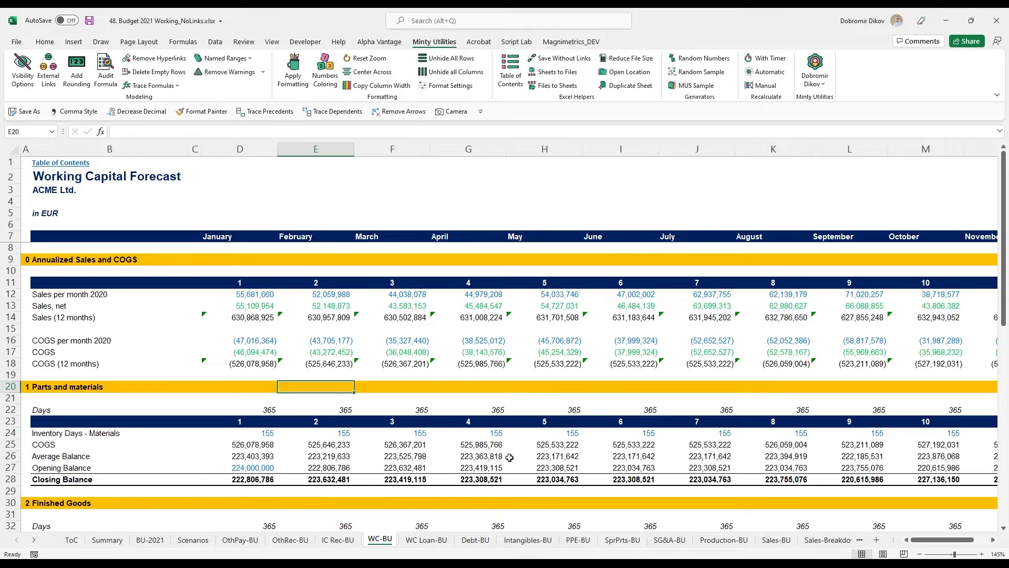
pyautogui.moveTo(393, 480)
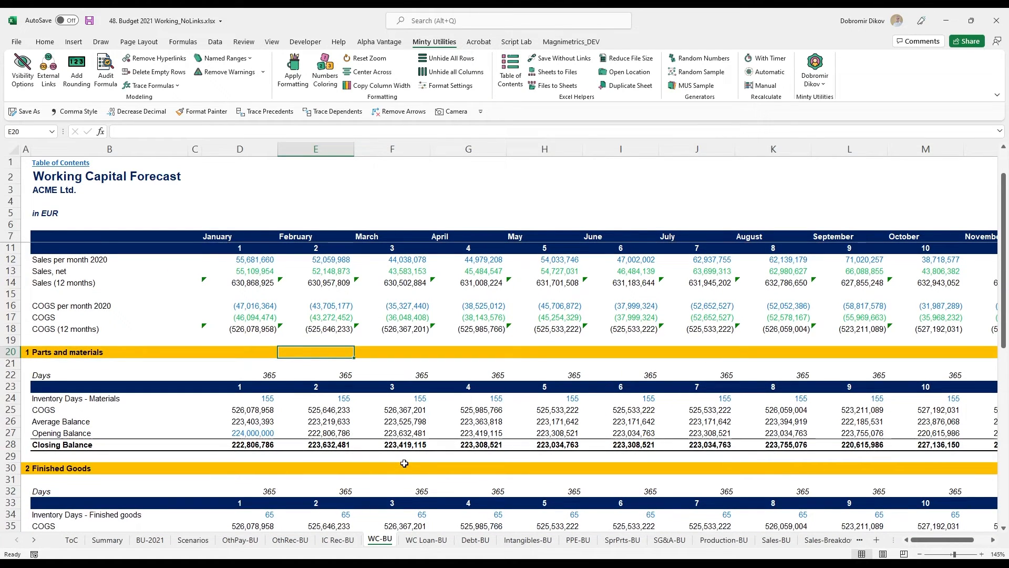
pyautogui.moveTo(414, 469)
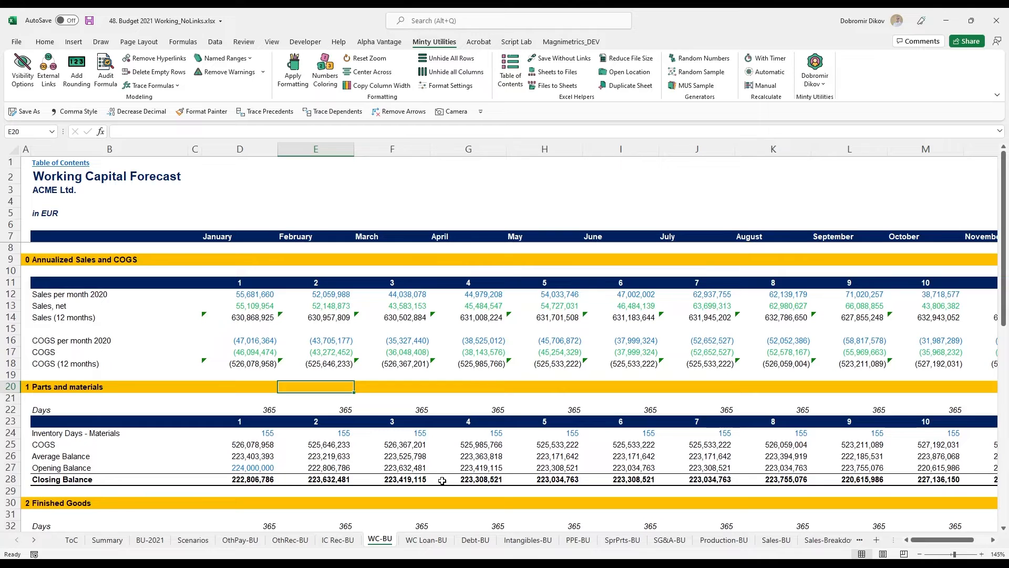
pyautogui.moveTo(437, 483)
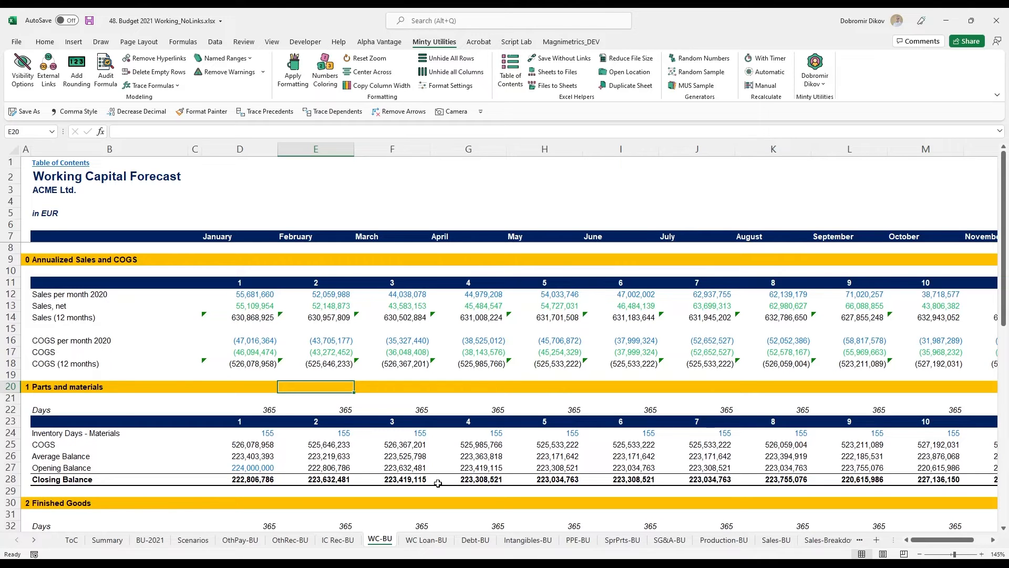
pyautogui.moveTo(346, 541)
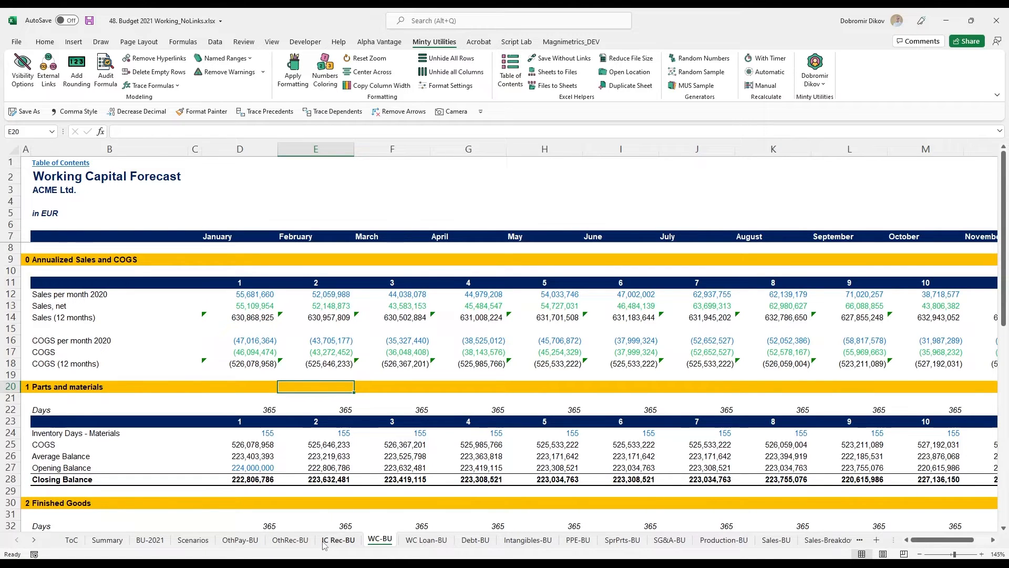
# - Compare headers across IC Rec-BU, WC-BU and Debt-BU, ending on the Budget 2021 sheet
pyautogui.click(338, 540)
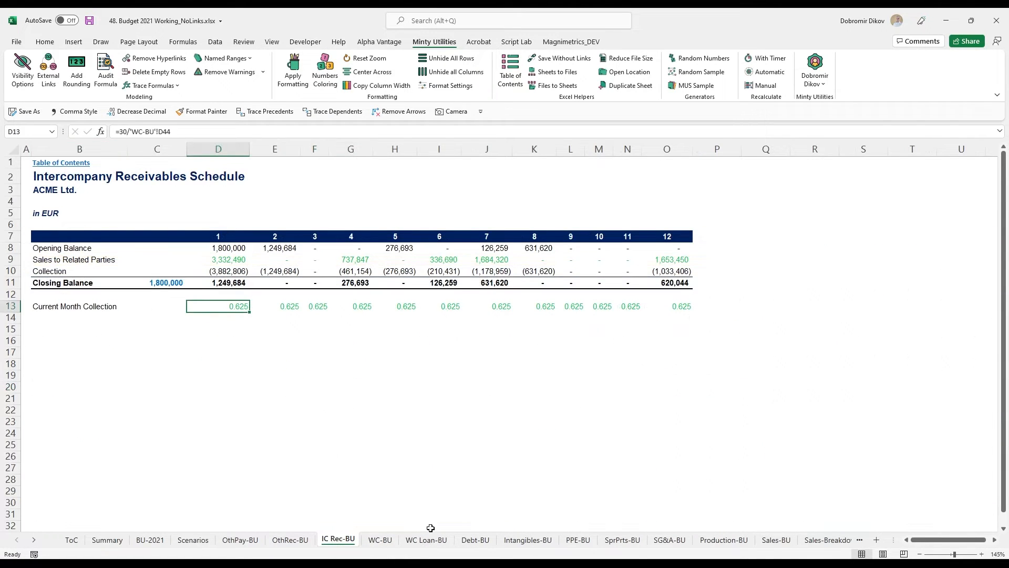
pyautogui.moveTo(42, 207)
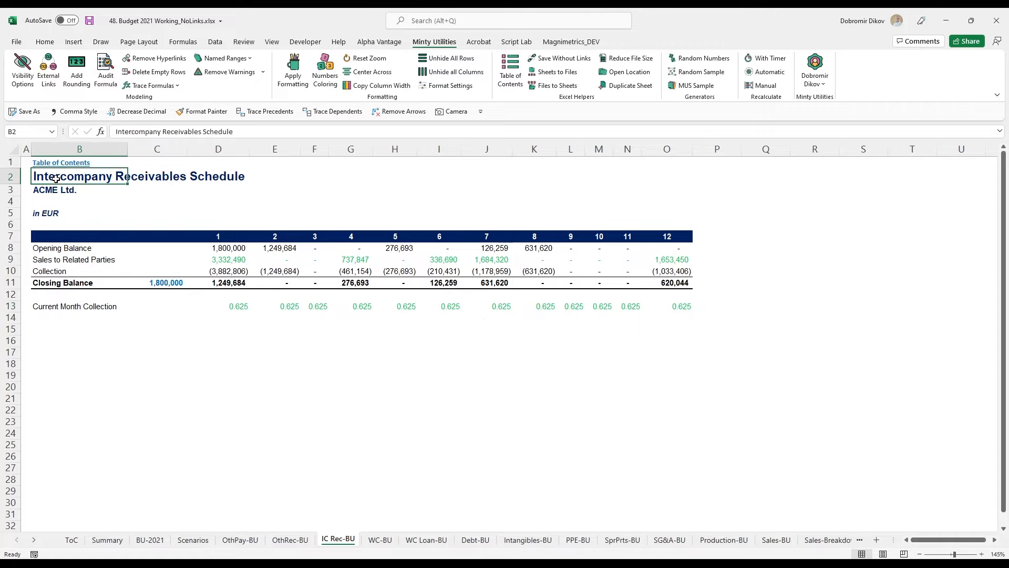
pyautogui.moveTo(217, 390)
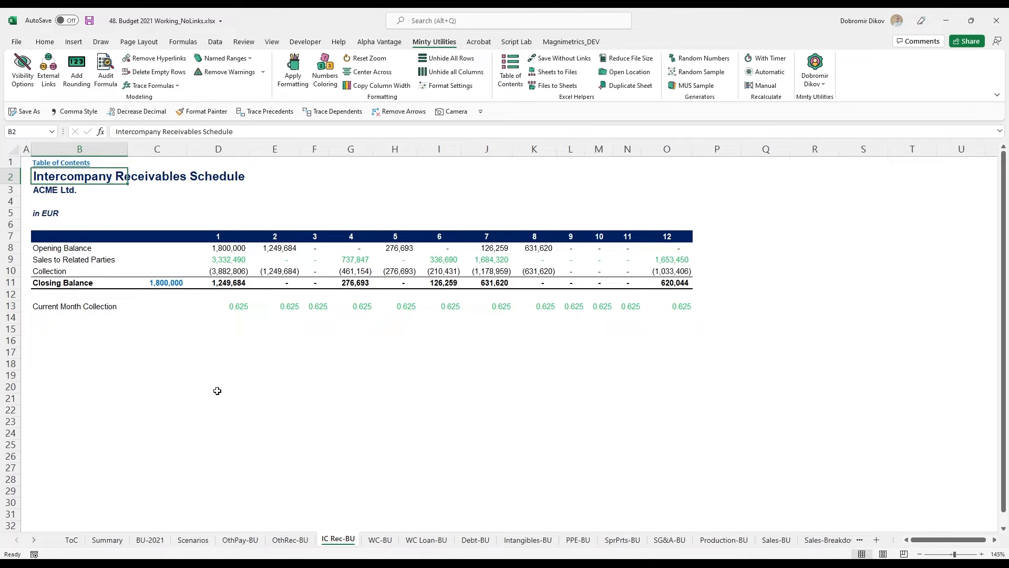
pyautogui.click(379, 540)
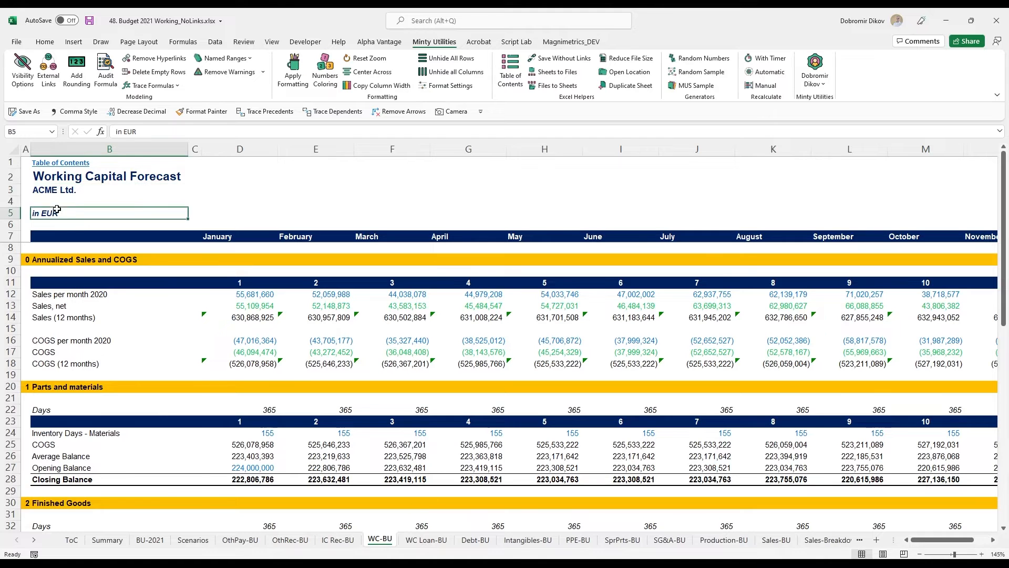
pyautogui.click(474, 540)
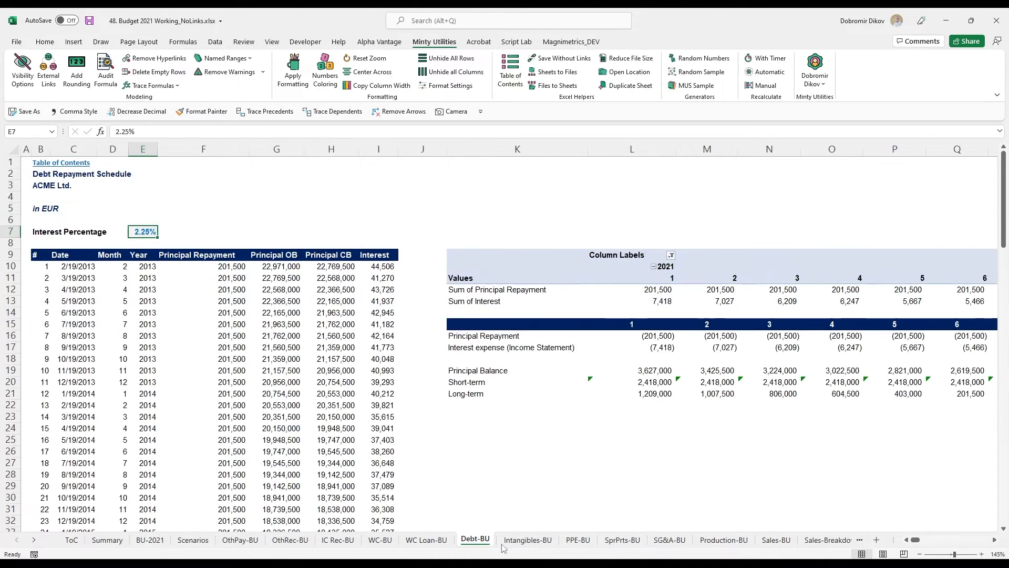
pyautogui.click(622, 540)
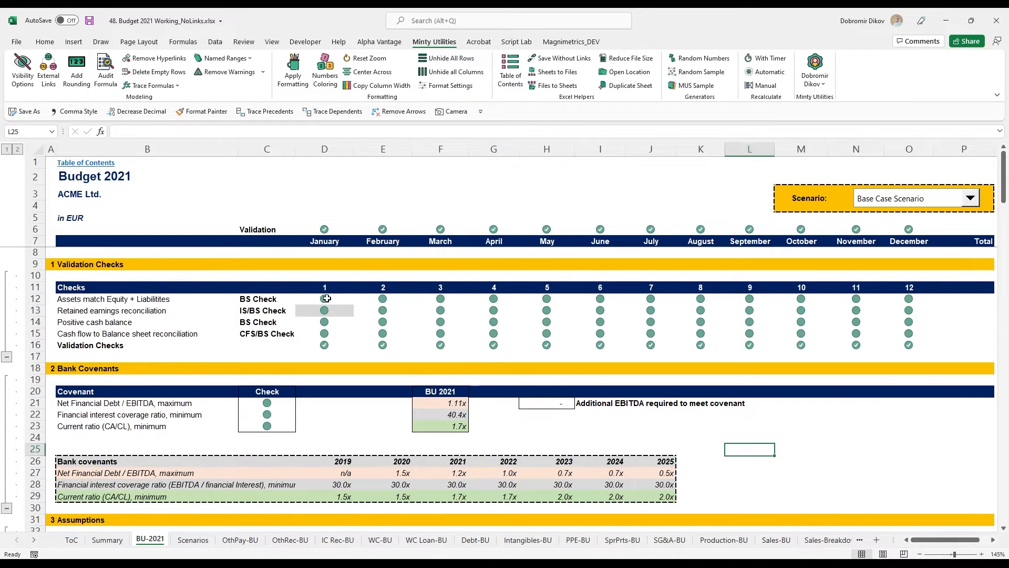
# - Inspect February's balance sheet and combined validation checks, then show the Scenarios sheet
pyautogui.click(382, 299)
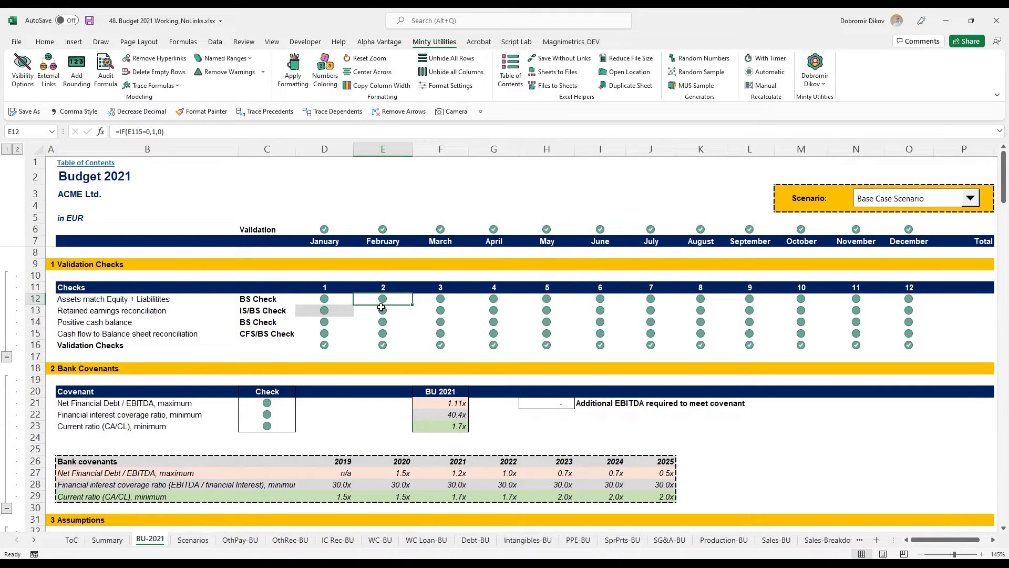
pyautogui.moveTo(386, 313)
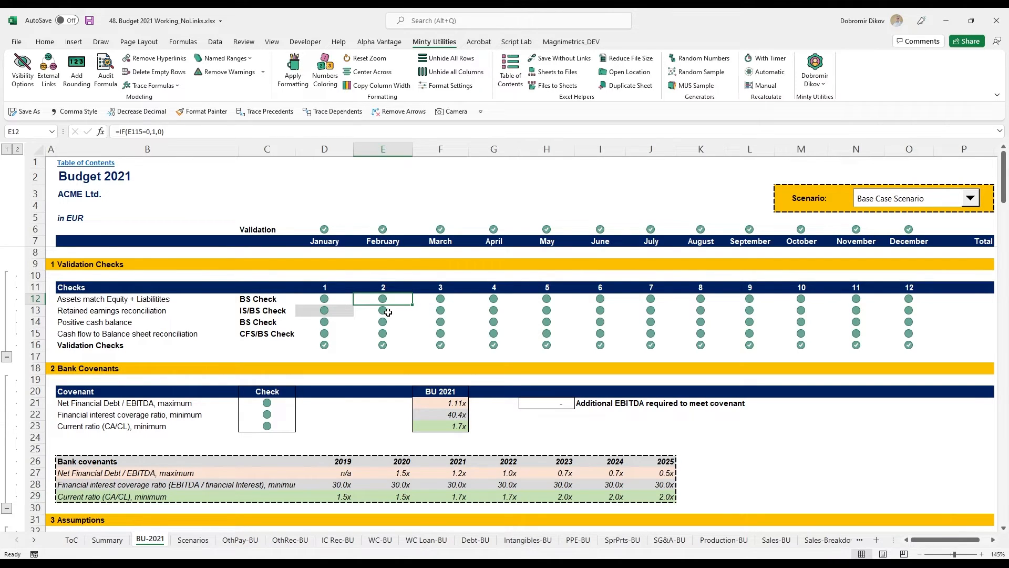
pyautogui.click(382, 345)
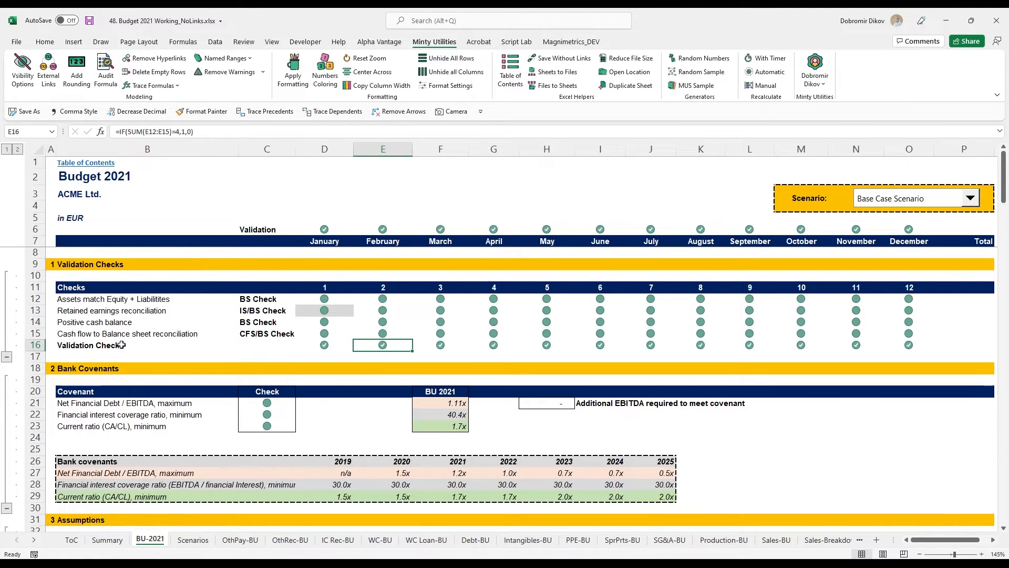
pyautogui.moveTo(530, 350)
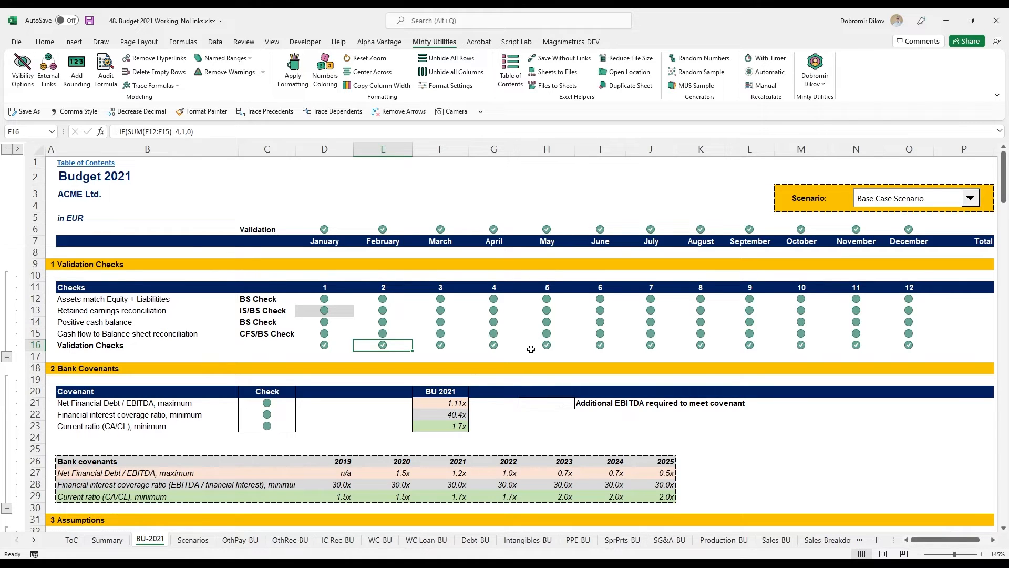
pyautogui.moveTo(437, 330)
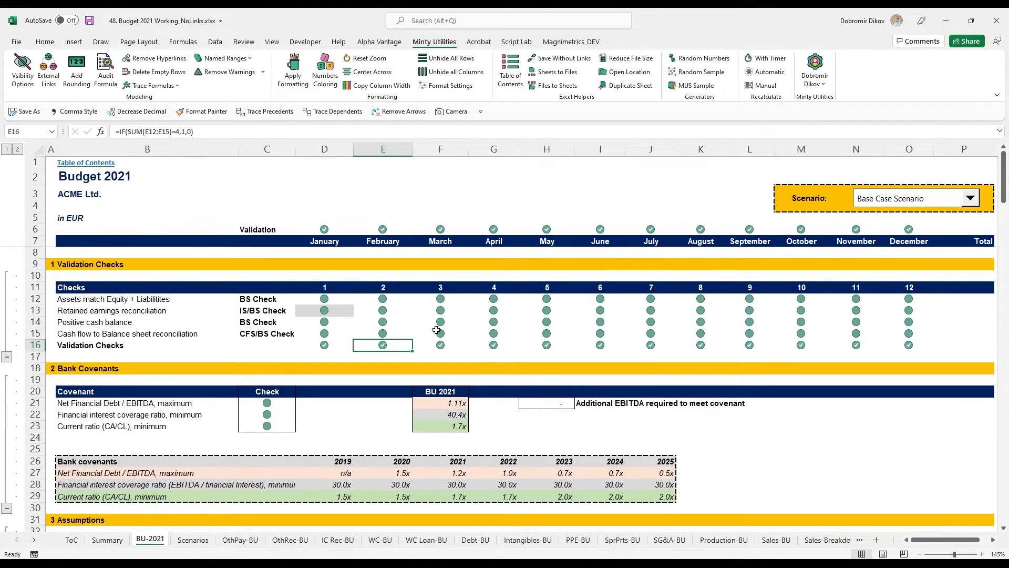
pyautogui.moveTo(473, 394)
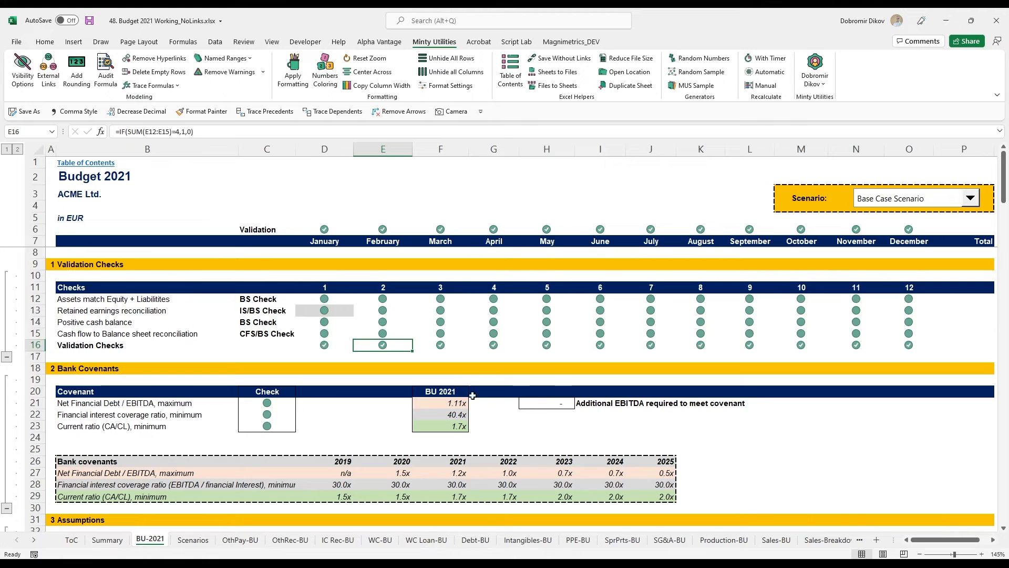
pyautogui.moveTo(466, 350)
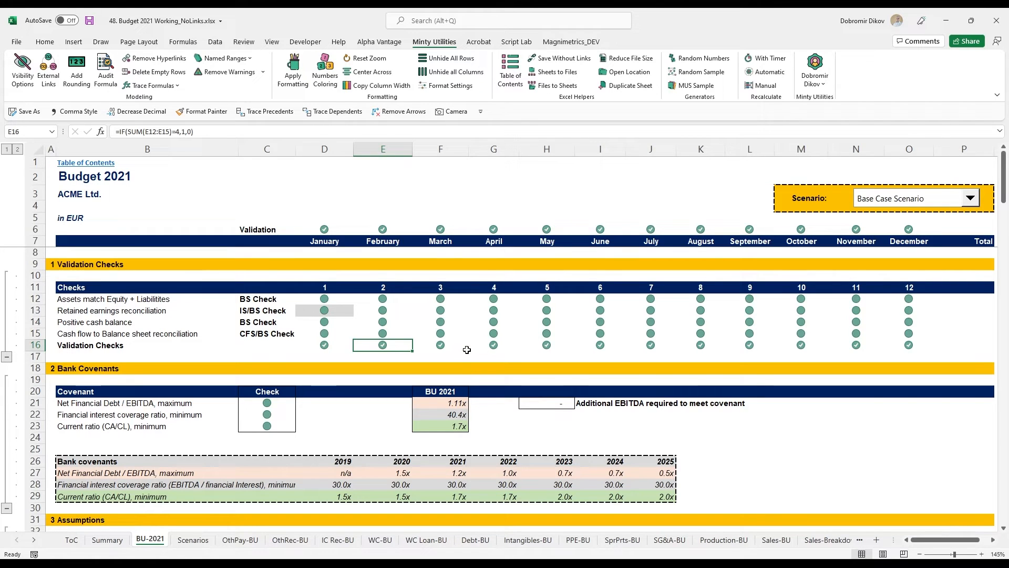
pyautogui.moveTo(482, 340)
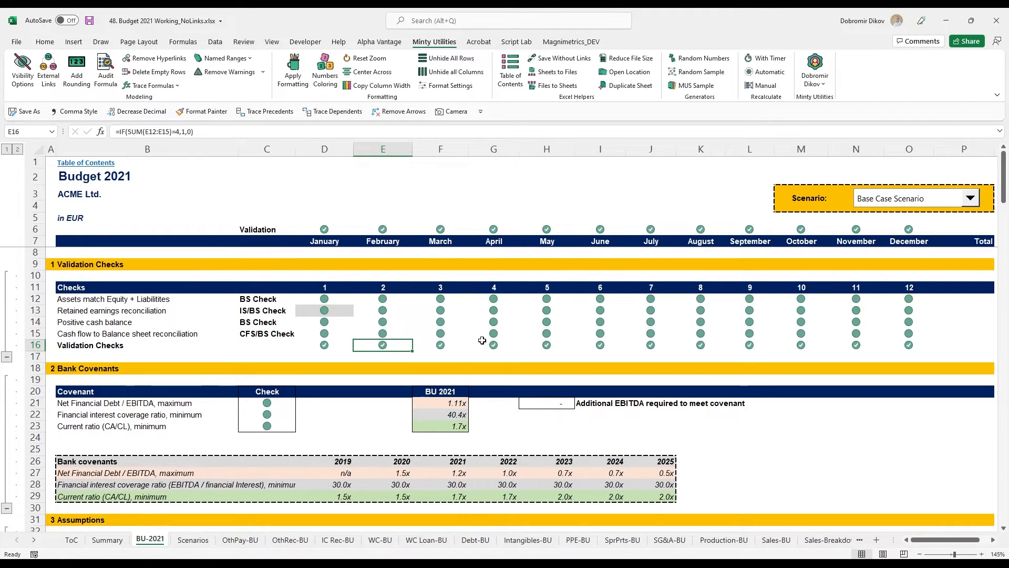
pyautogui.click(193, 541)
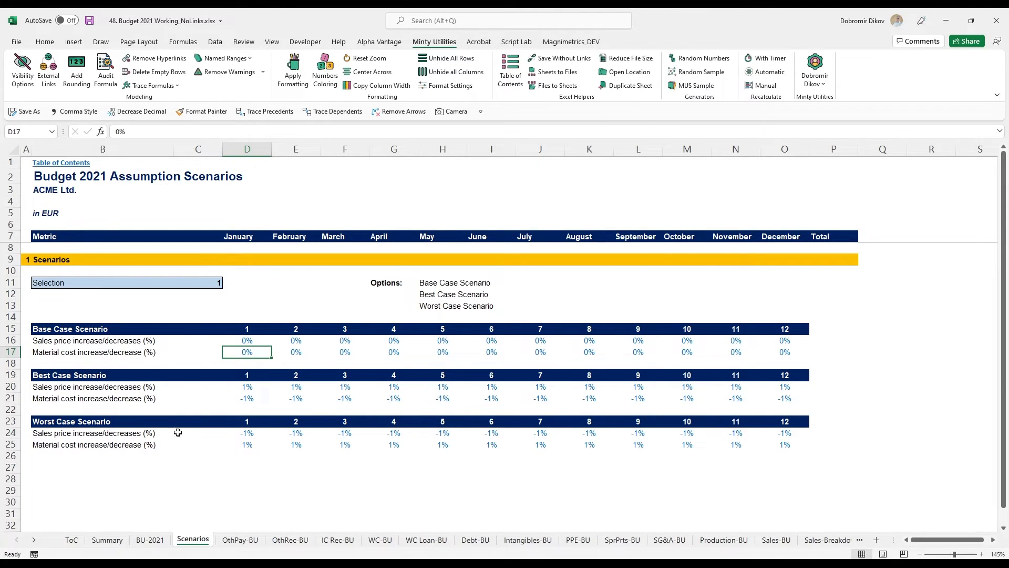
pyautogui.moveTo(71, 347)
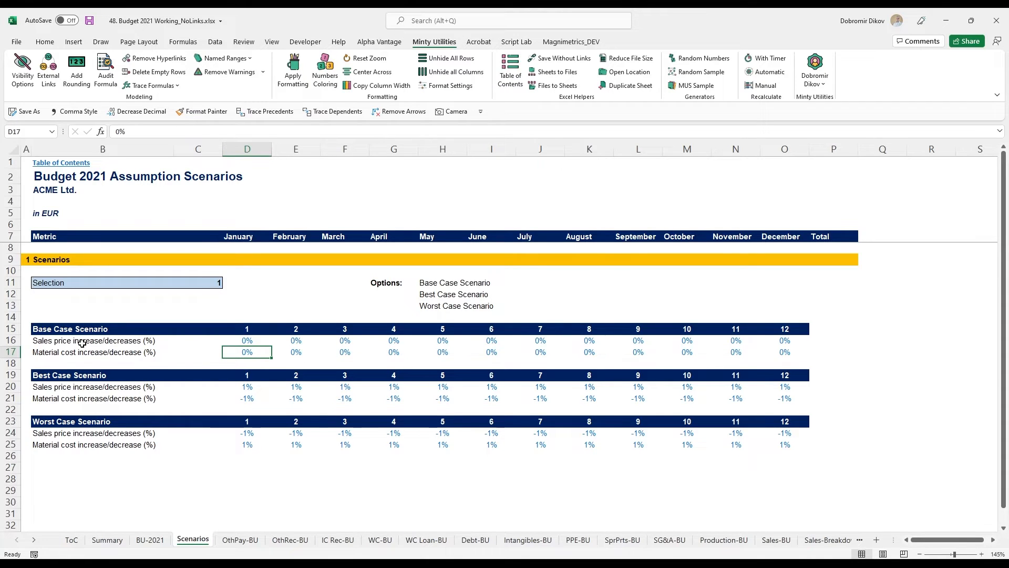
pyautogui.moveTo(138, 358)
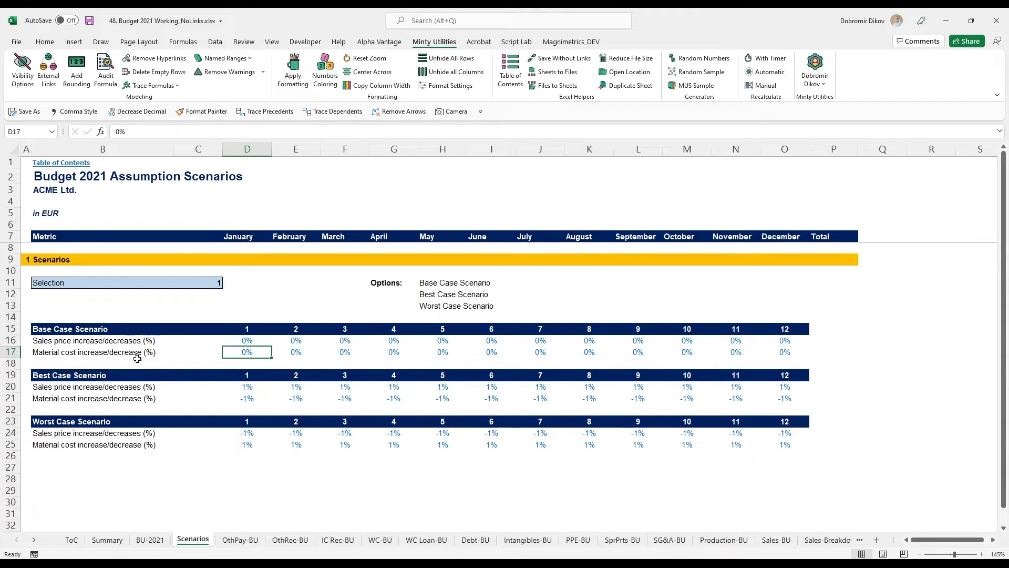
pyautogui.moveTo(248, 461)
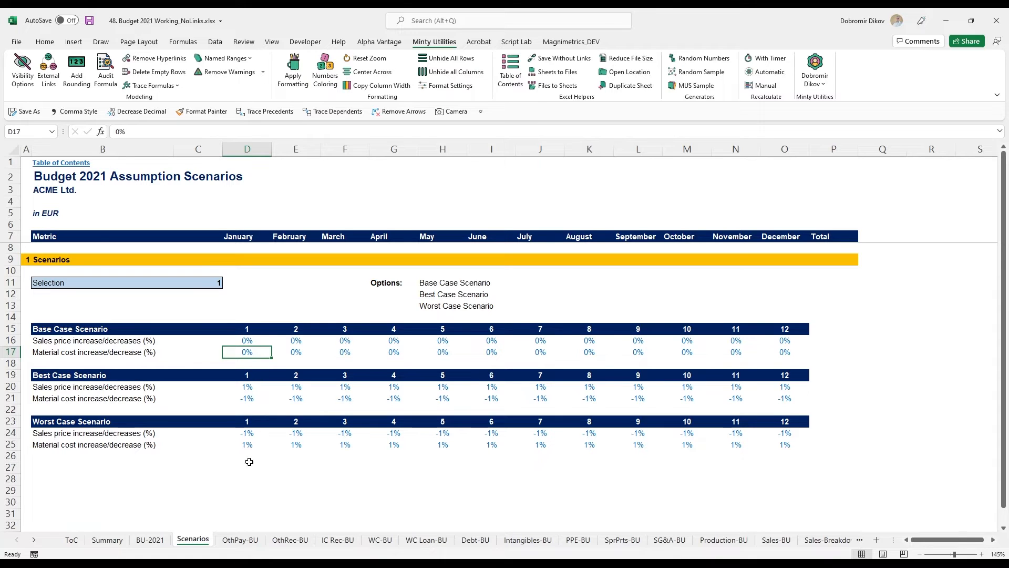
pyautogui.moveTo(287, 418)
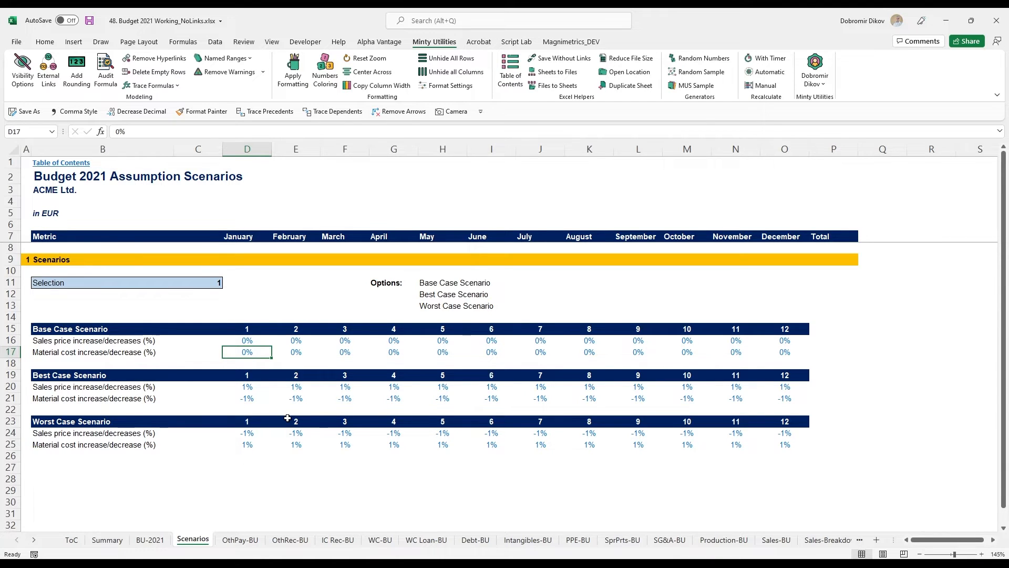
# - On BU-2021, run the Best Case then the Worst Case Scenario, turning June–December checks red
pyautogui.click(150, 539)
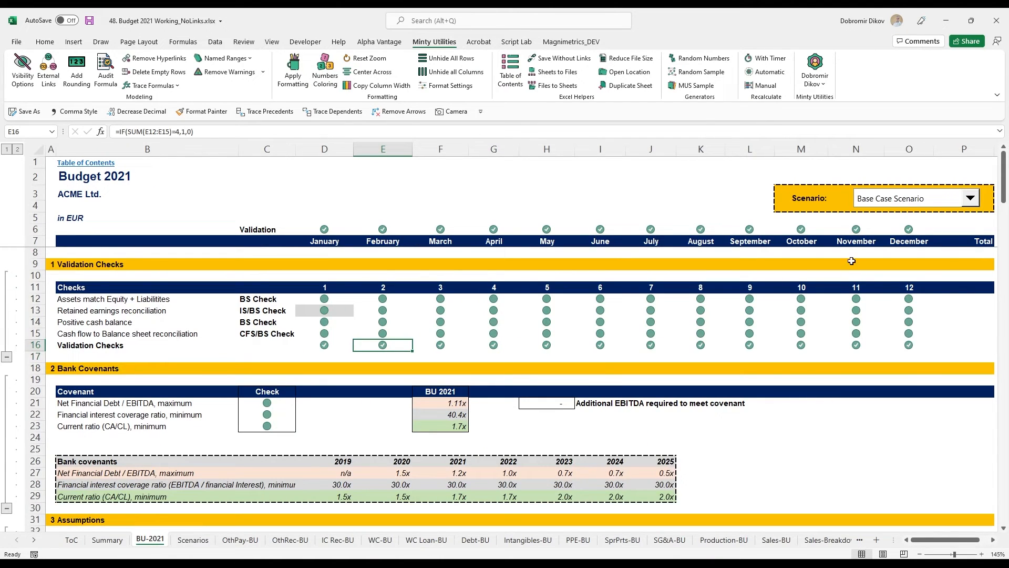
pyautogui.click(970, 198)
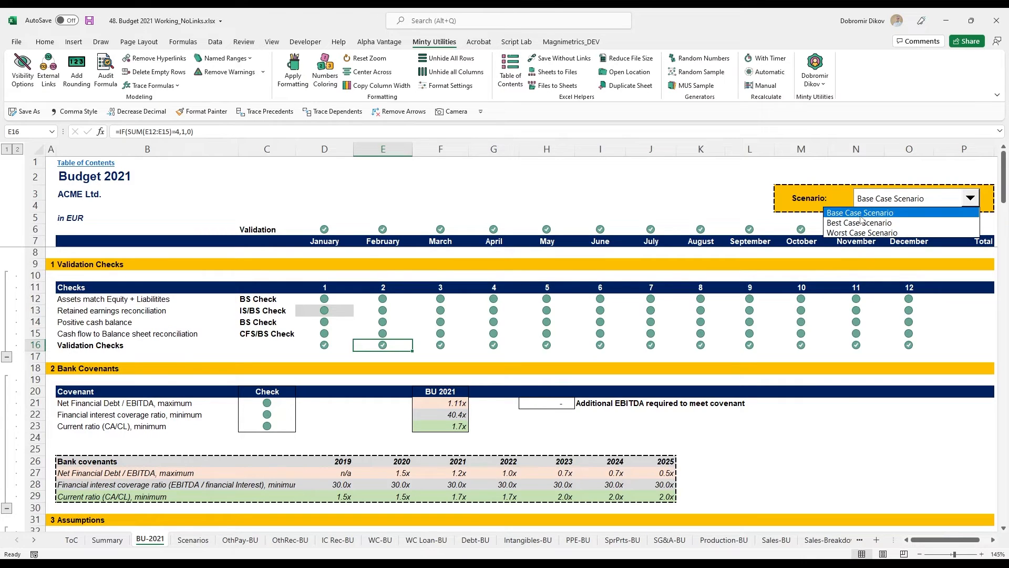
pyautogui.click(857, 223)
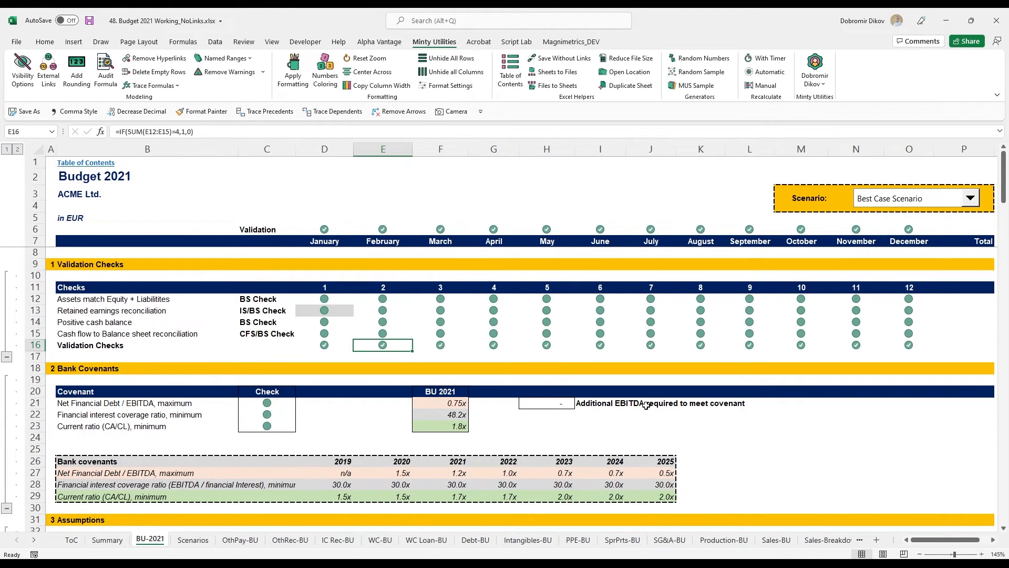
pyautogui.click(970, 197)
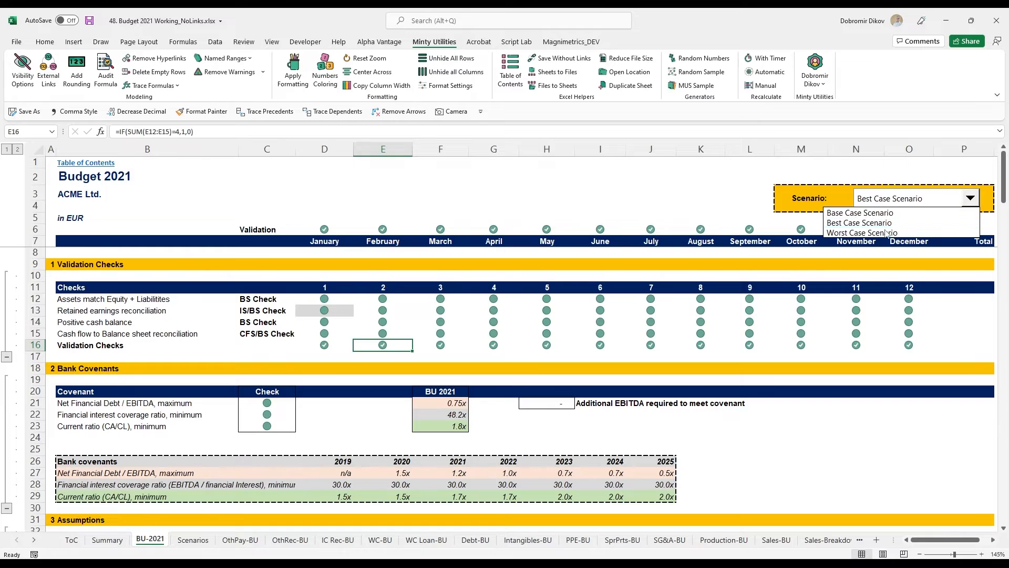
pyautogui.click(862, 233)
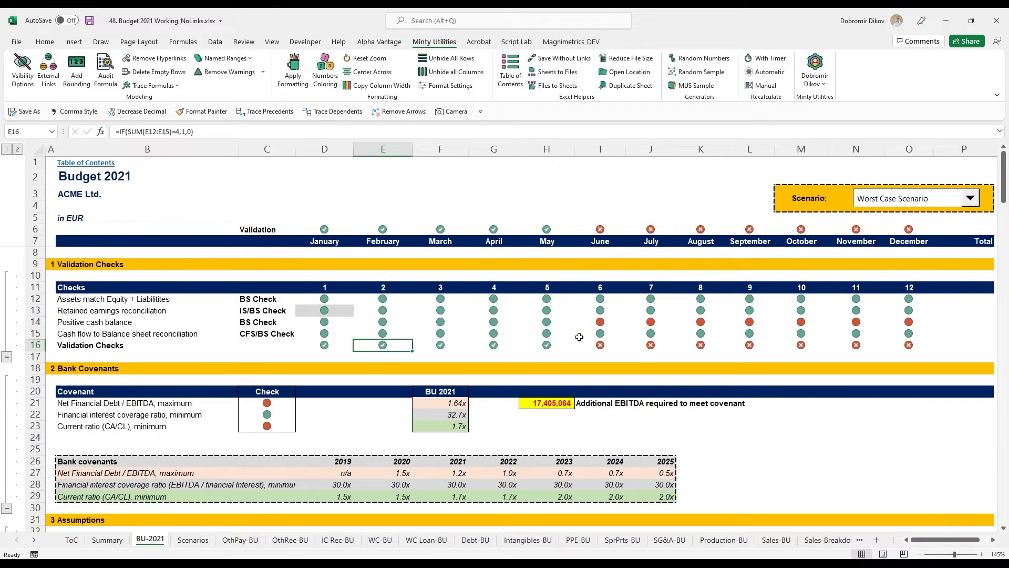
pyautogui.moveTo(537, 365)
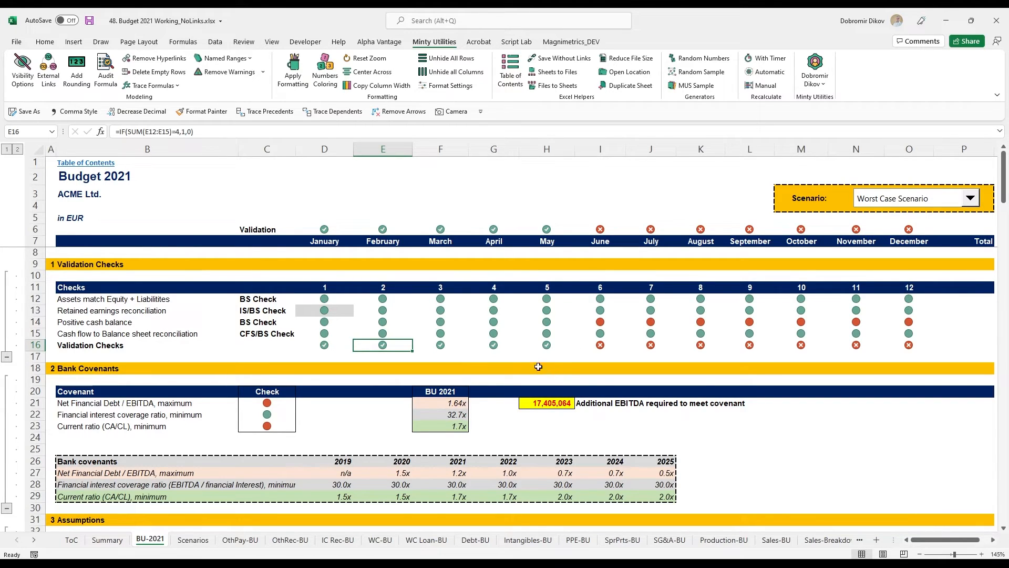
pyautogui.moveTo(284, 431)
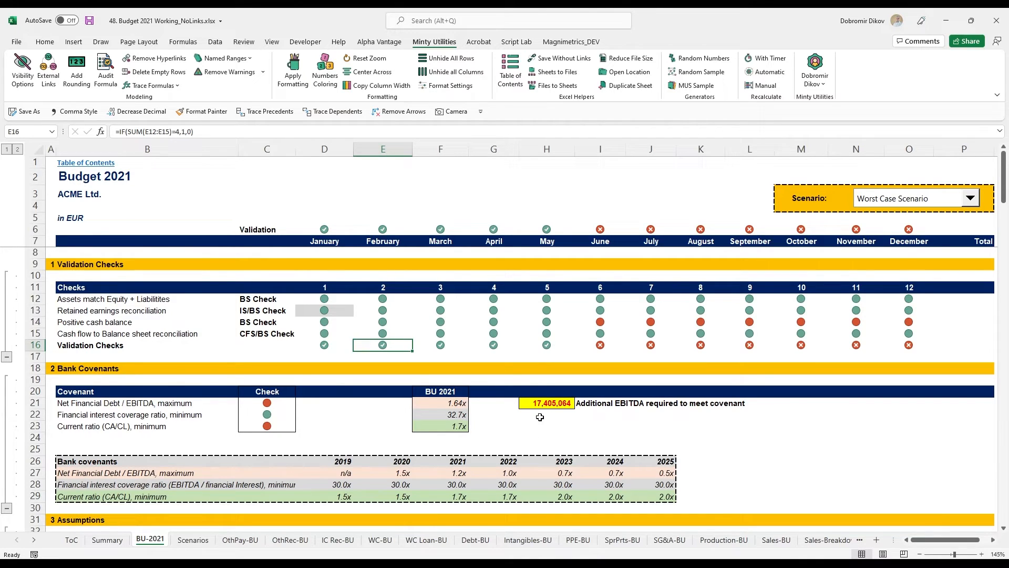
pyautogui.moveTo(516, 370)
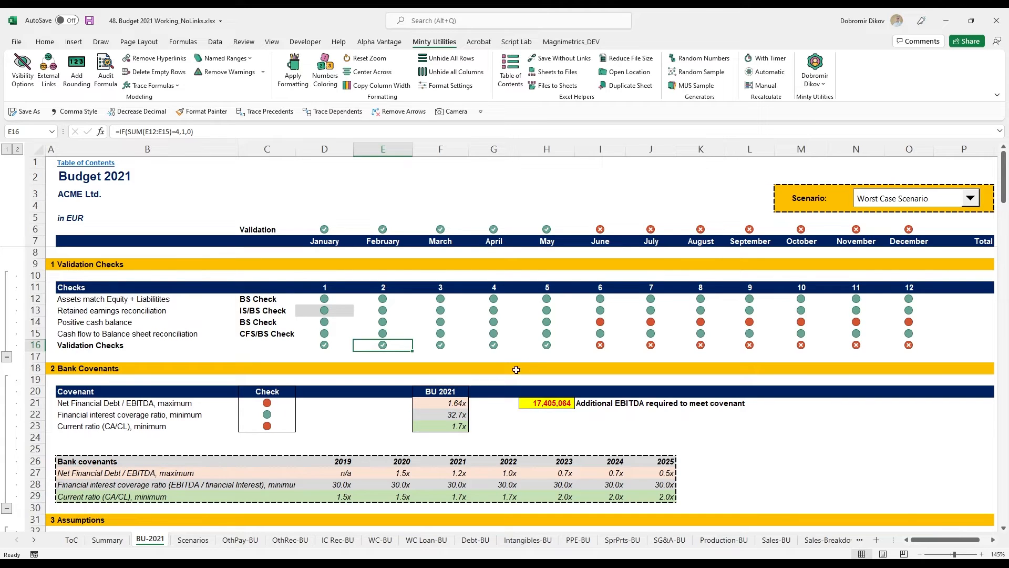
pyautogui.moveTo(580, 326)
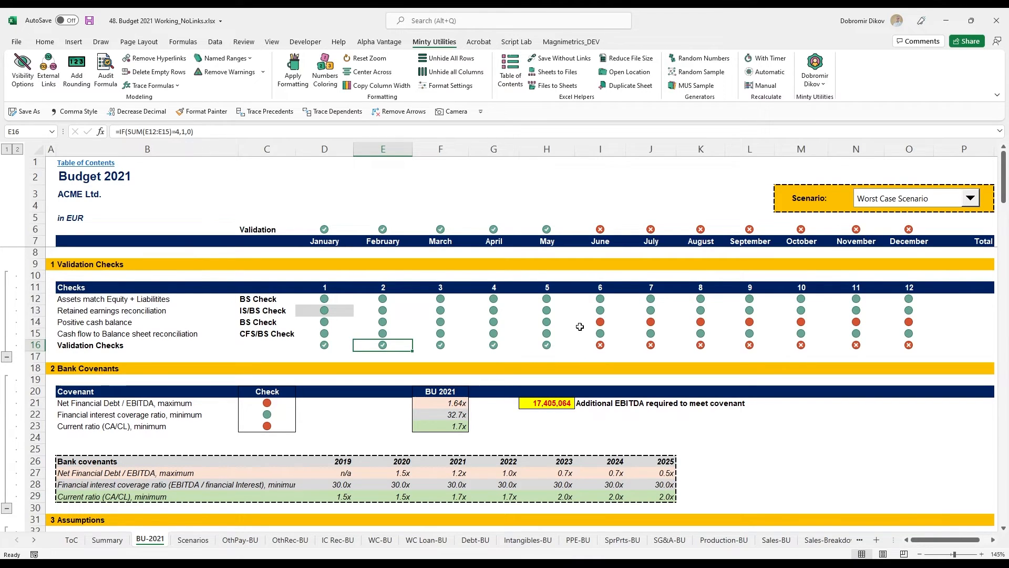
pyautogui.moveTo(600, 322); pyautogui.dragTo(882, 321)
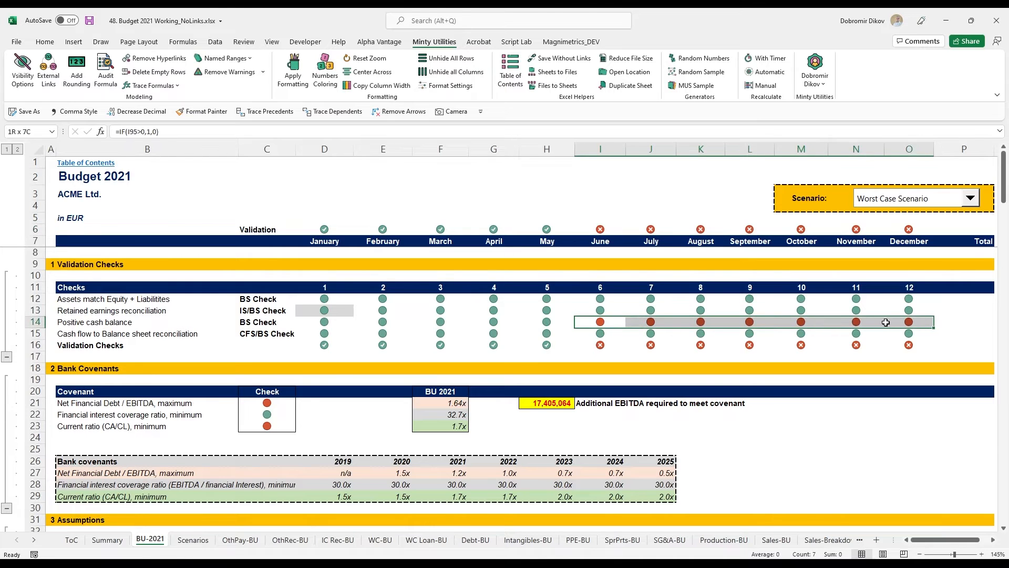
pyautogui.click(600, 322)
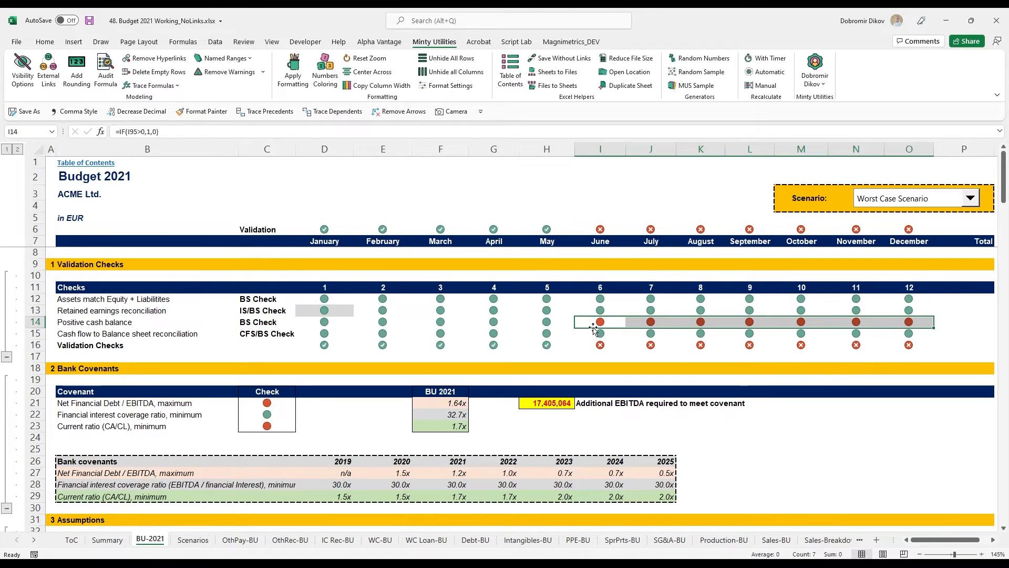
pyautogui.scroll(-3)
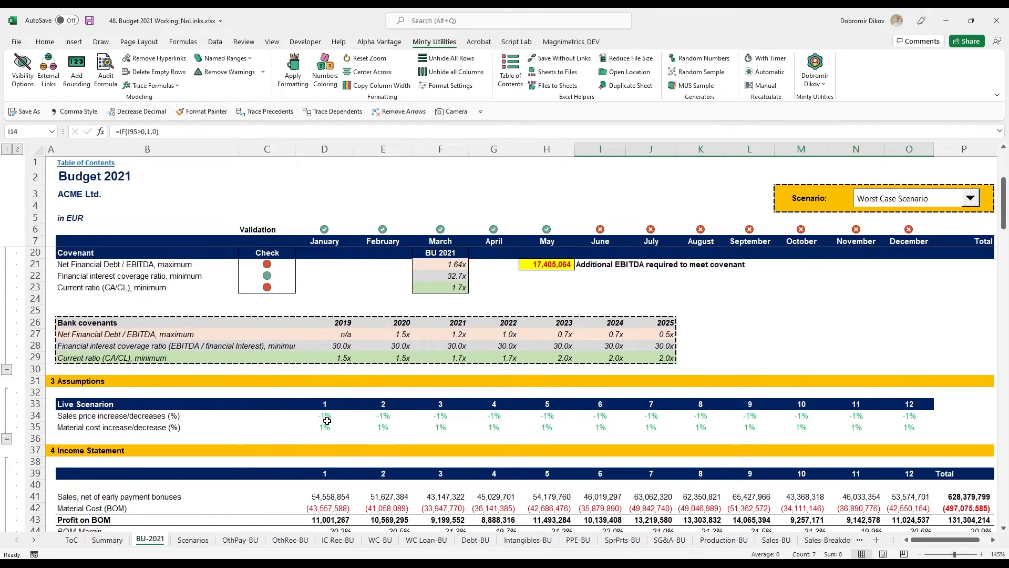
pyautogui.click(324, 415)
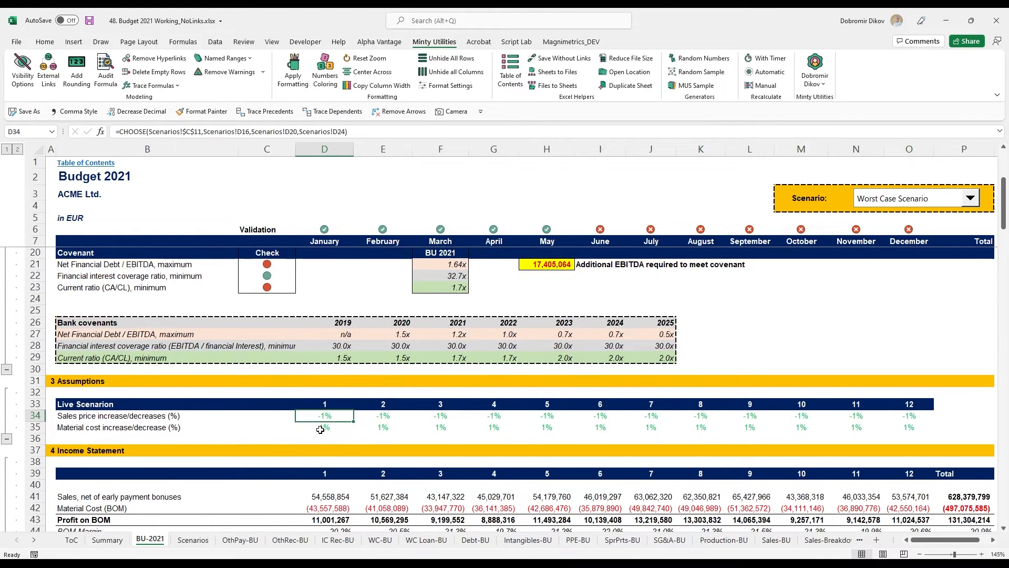
pyautogui.click(323, 427)
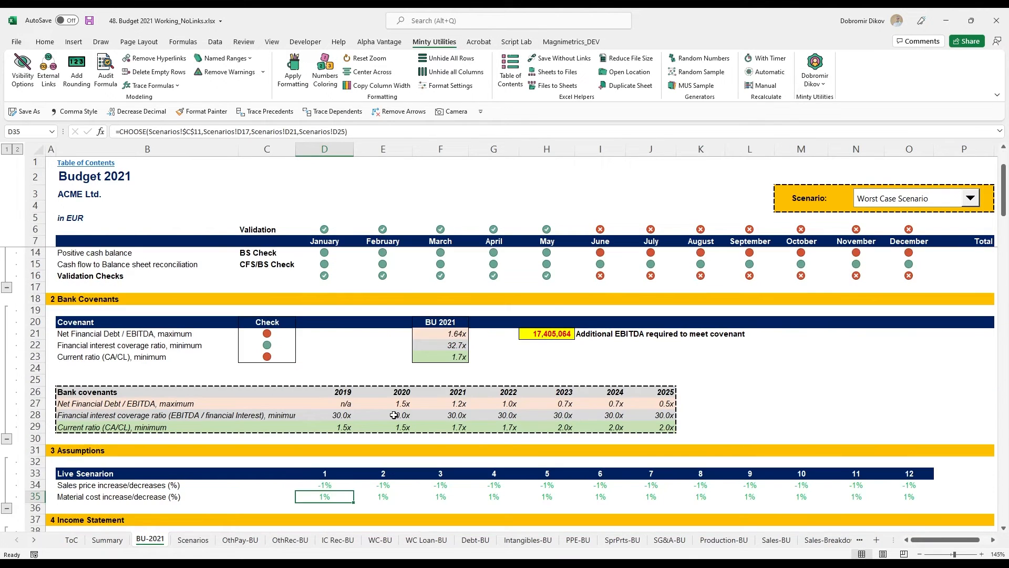
pyautogui.moveTo(99, 503)
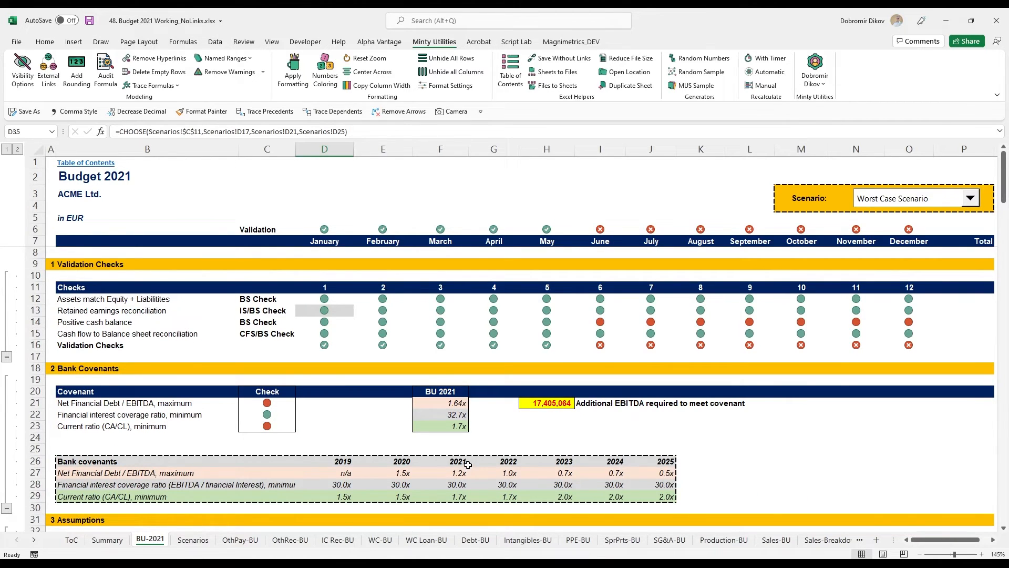
pyautogui.moveTo(469, 450)
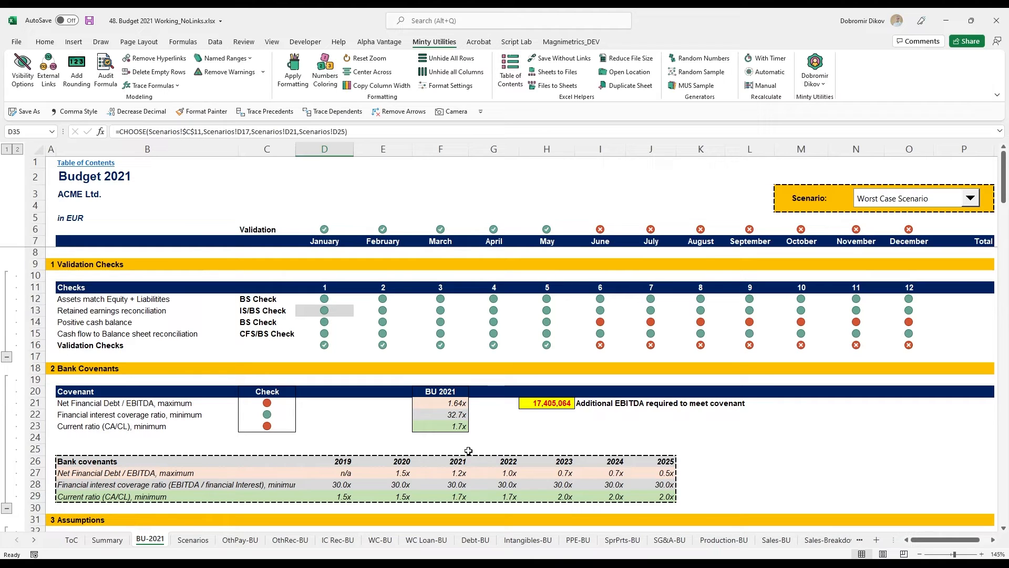
pyautogui.moveTo(589, 301)
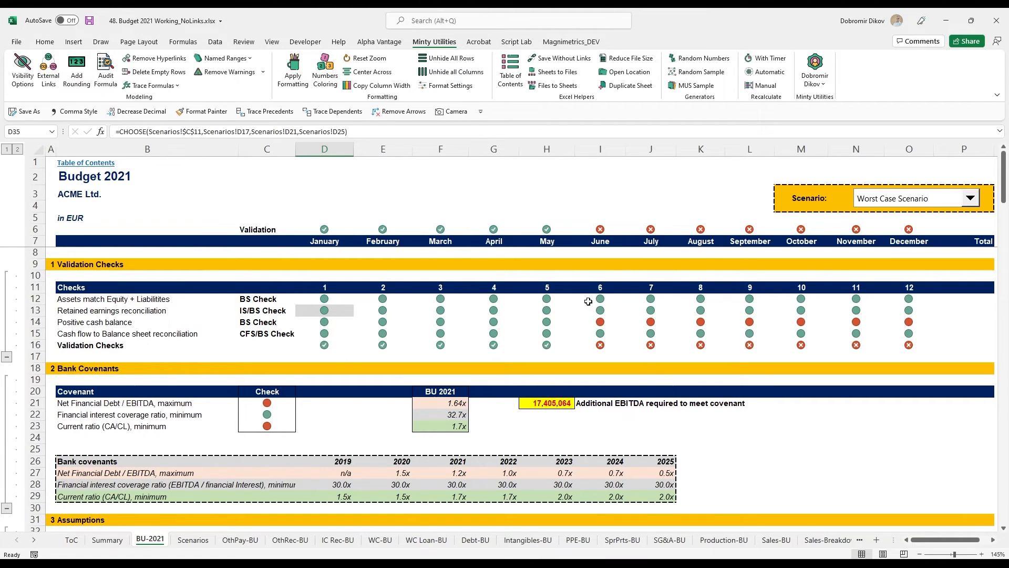
pyautogui.moveTo(464, 320)
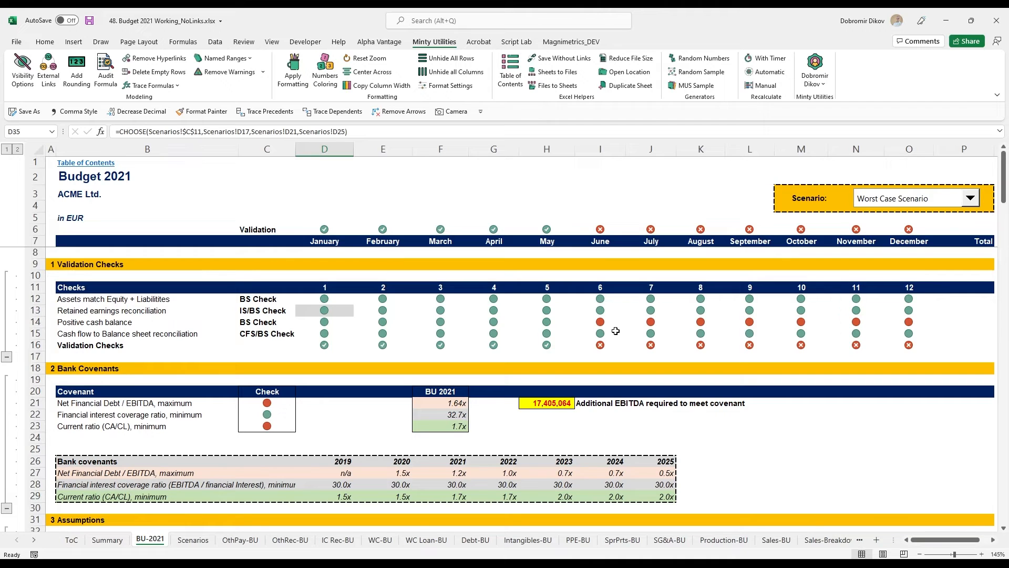
pyautogui.moveTo(610, 324)
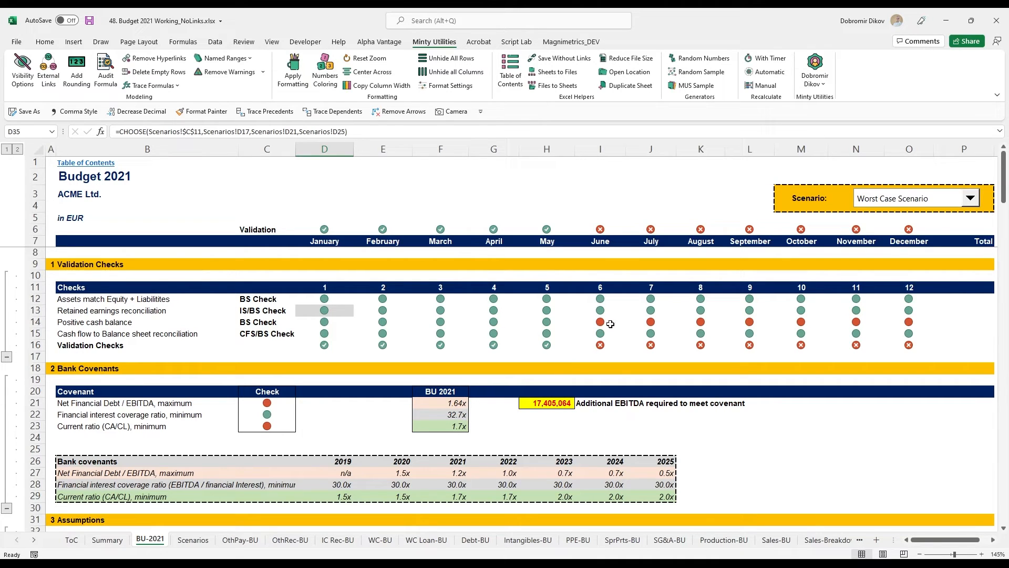